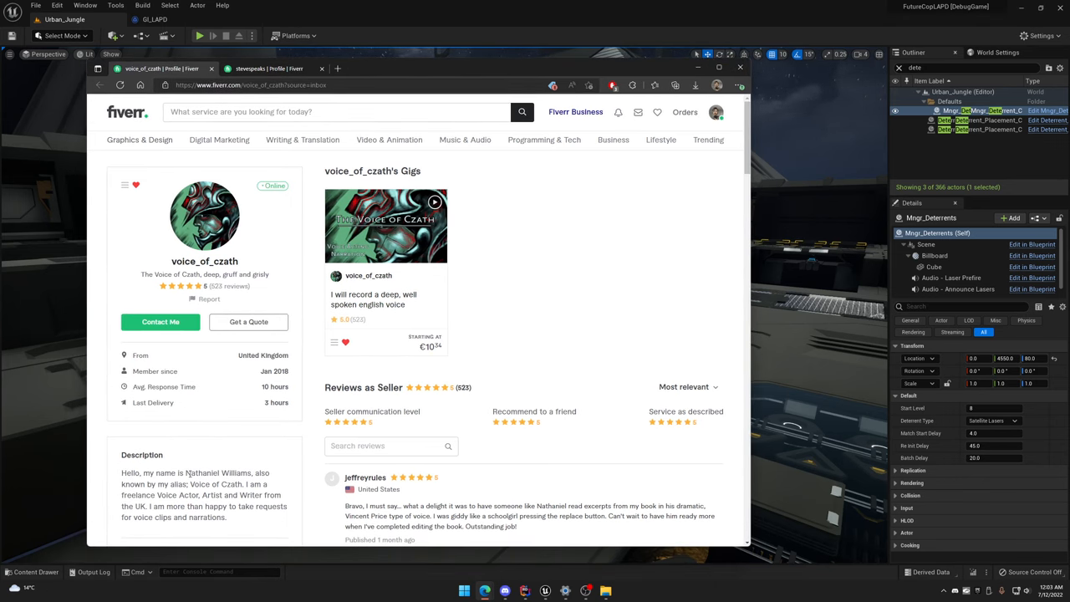
Compare the UK and US voice-actor Fiverr profiles, scrolling through the second seller's video game character voice offers
double_click(218, 472)
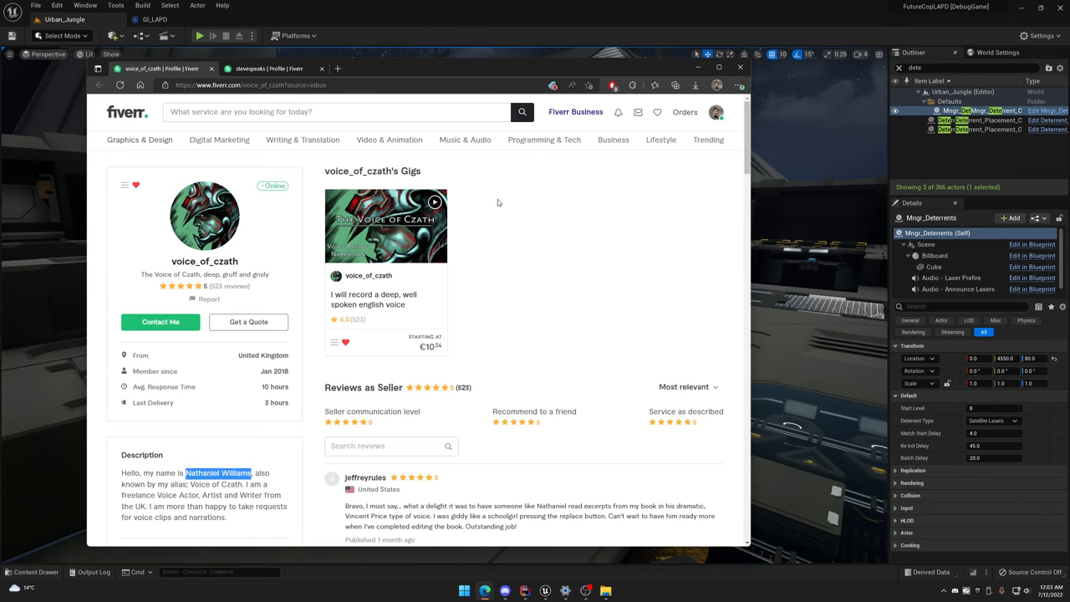
left_click(267, 69)
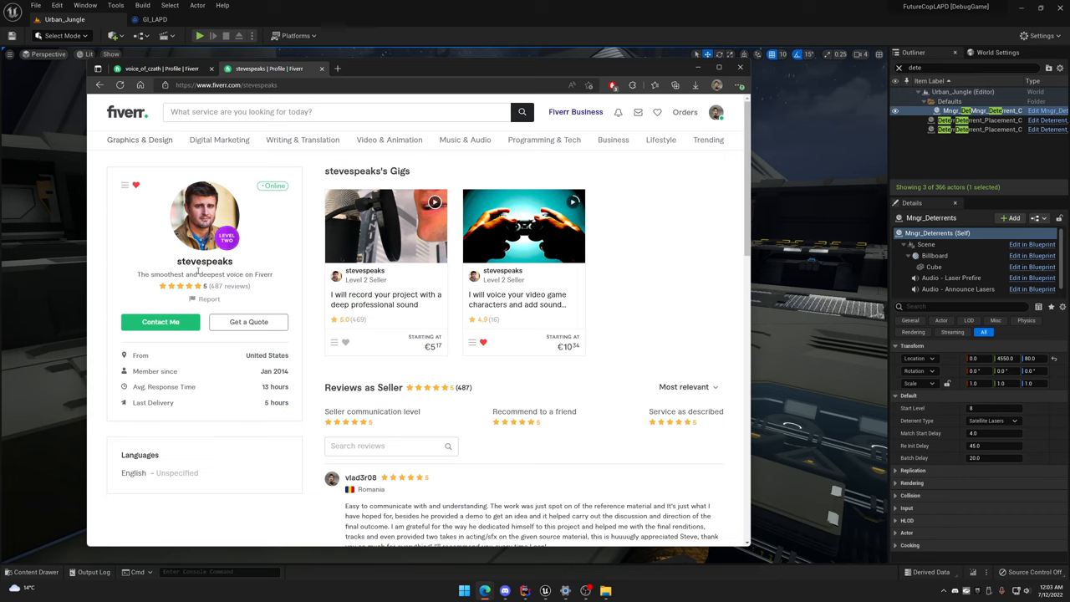
mouse_move(360, 204)
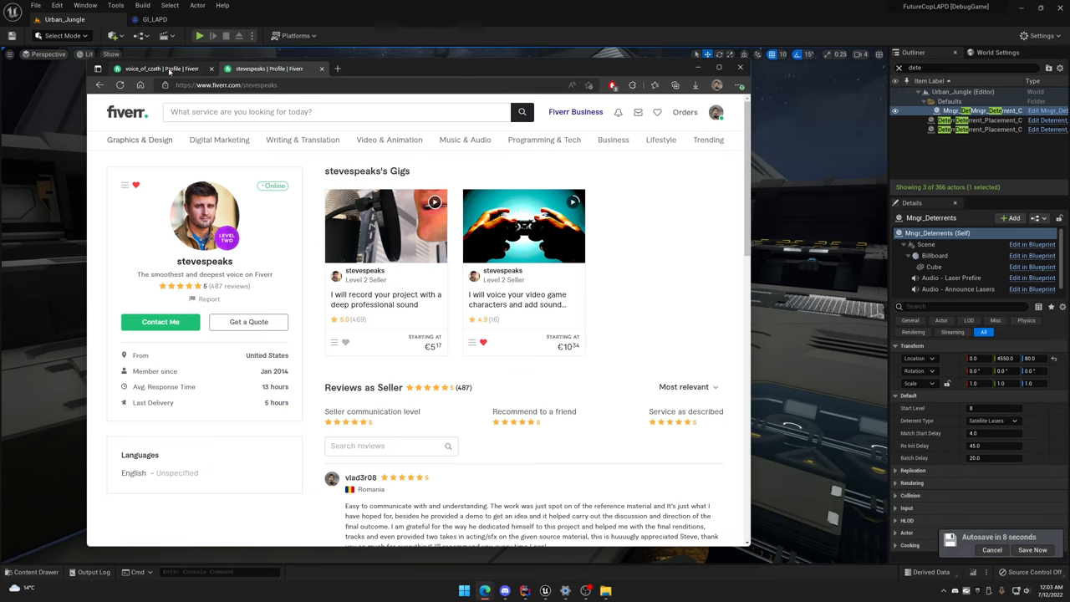
left_click(154, 69)
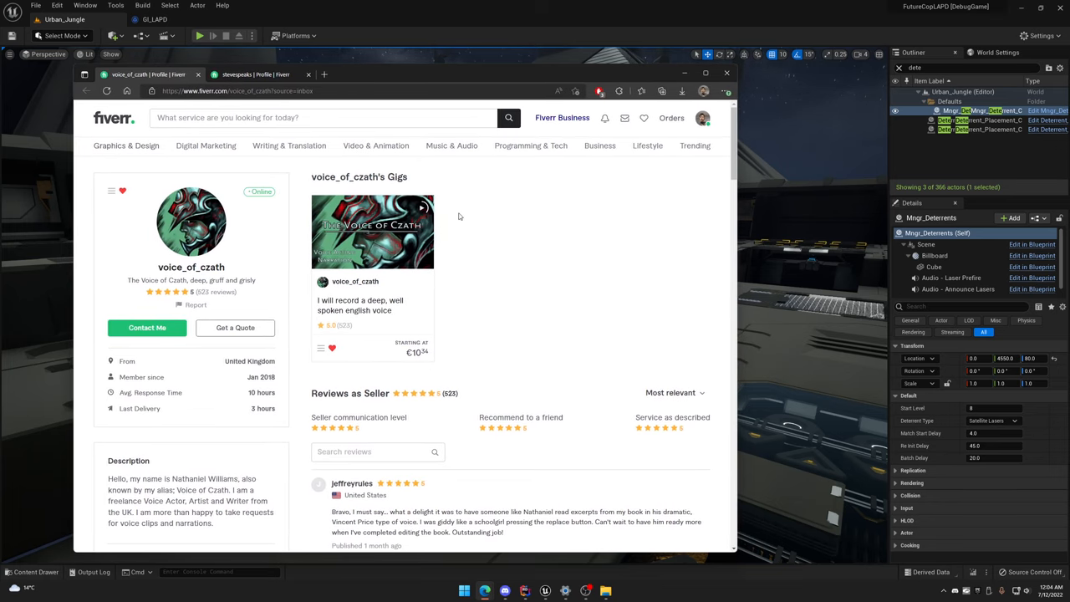
mouse_move(447, 231)
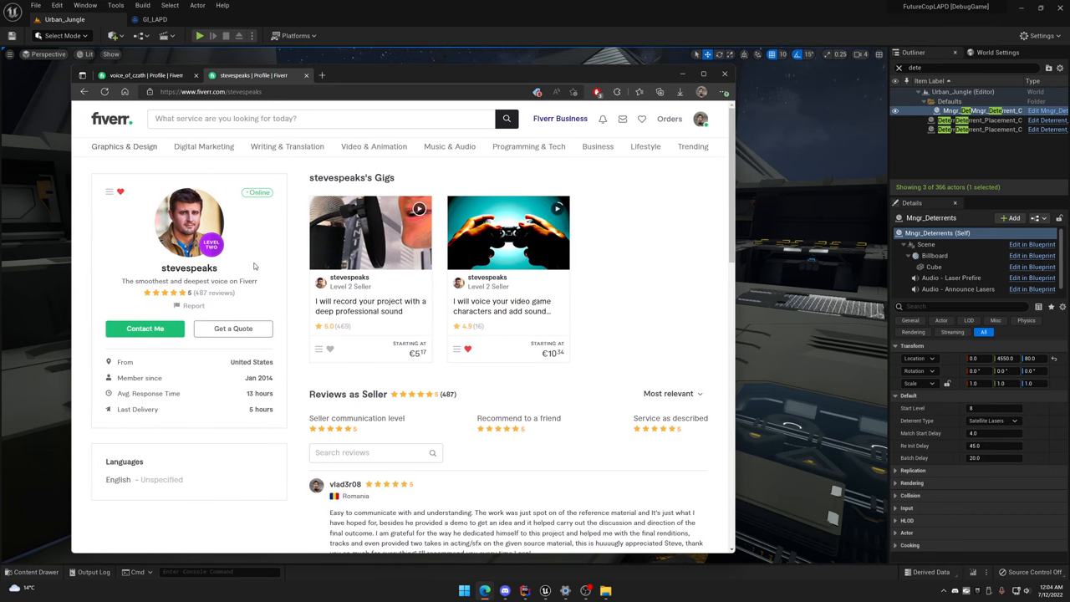
mouse_move(451, 428)
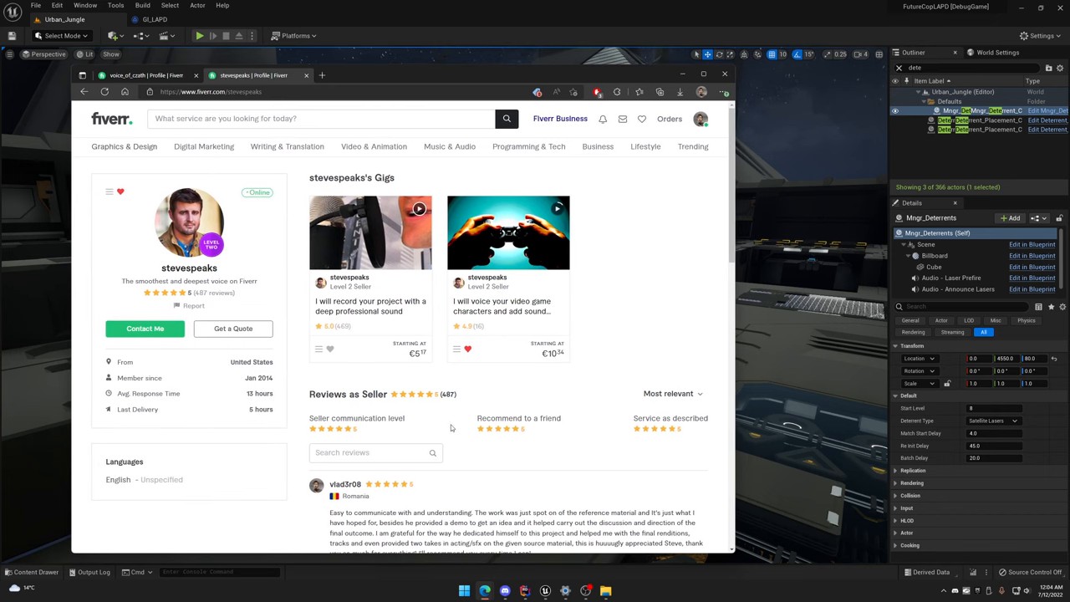
scroll("down", 3)
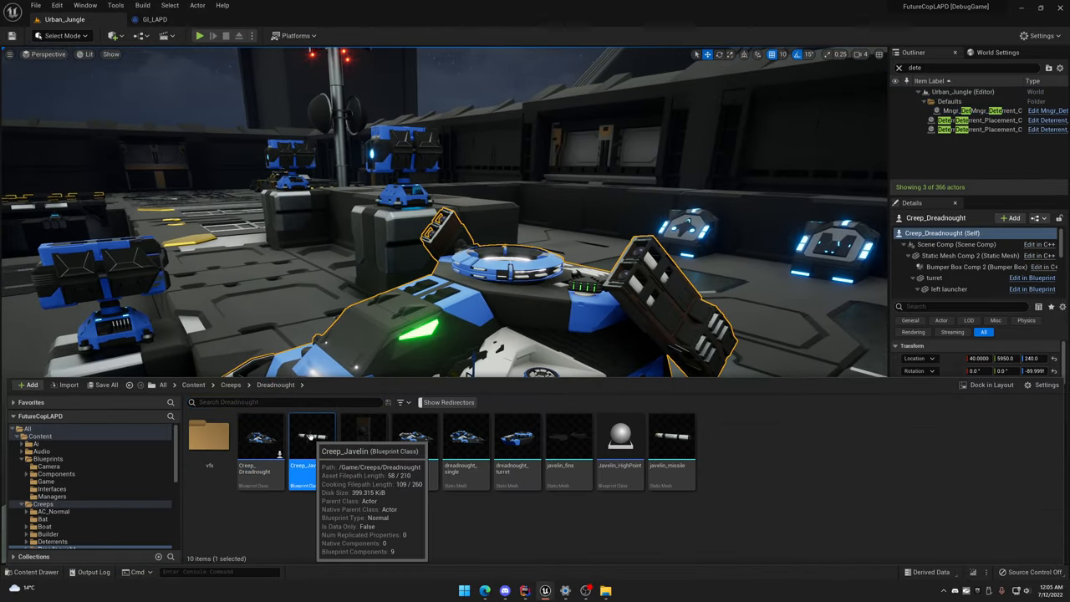
Inspect the javelin_missile mesh component inside the Creep_Javelin blueprint, then return to the Dreadnought level
double_click(310, 434)
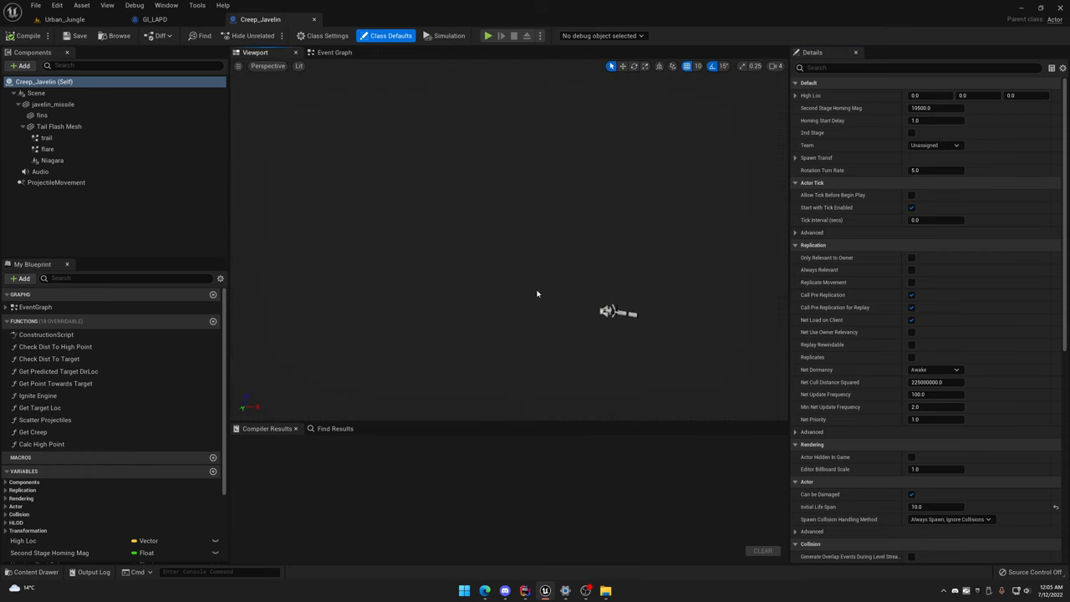
left_click(53, 103)
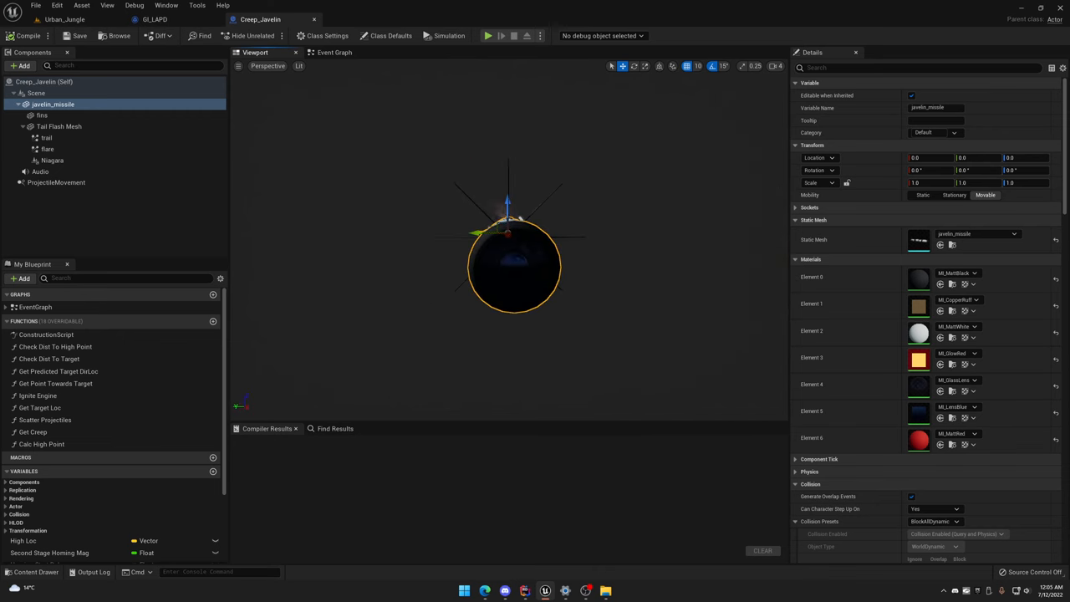
left_click(58, 20)
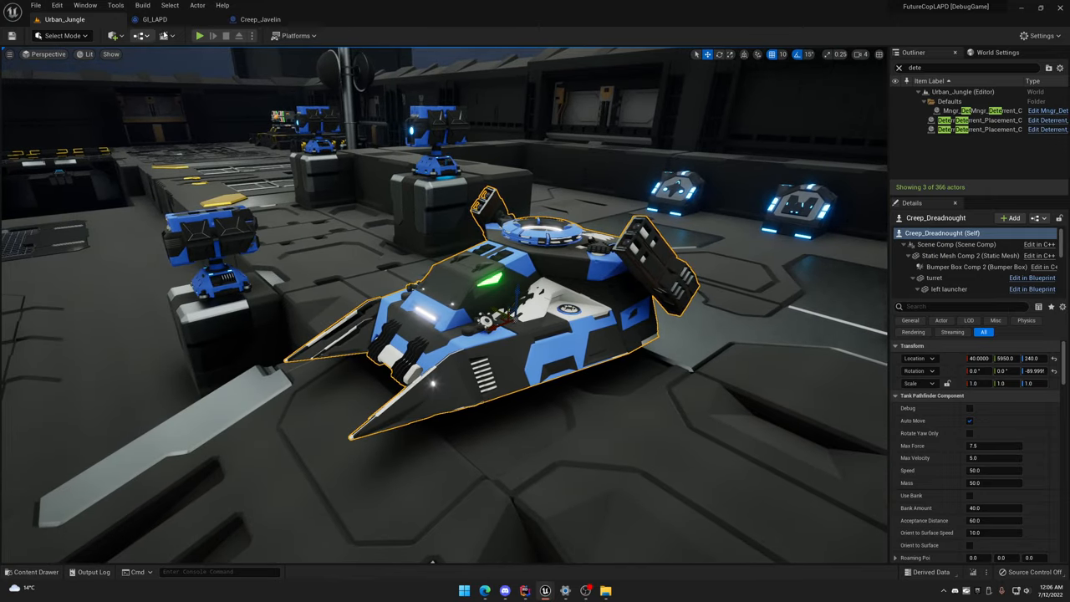
mouse_move(154, 20)
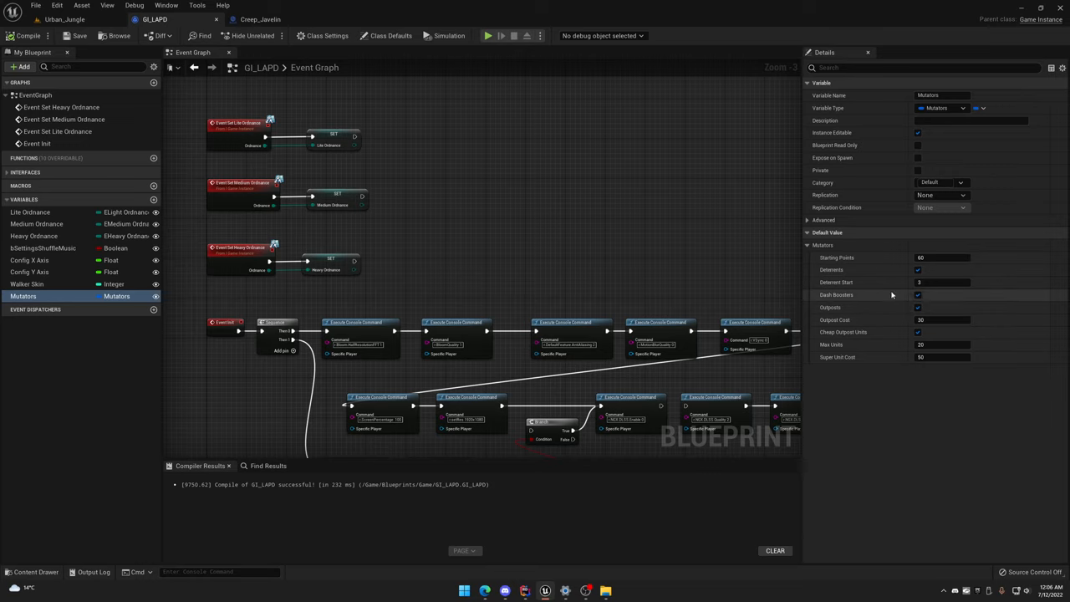
mouse_move(895, 270)
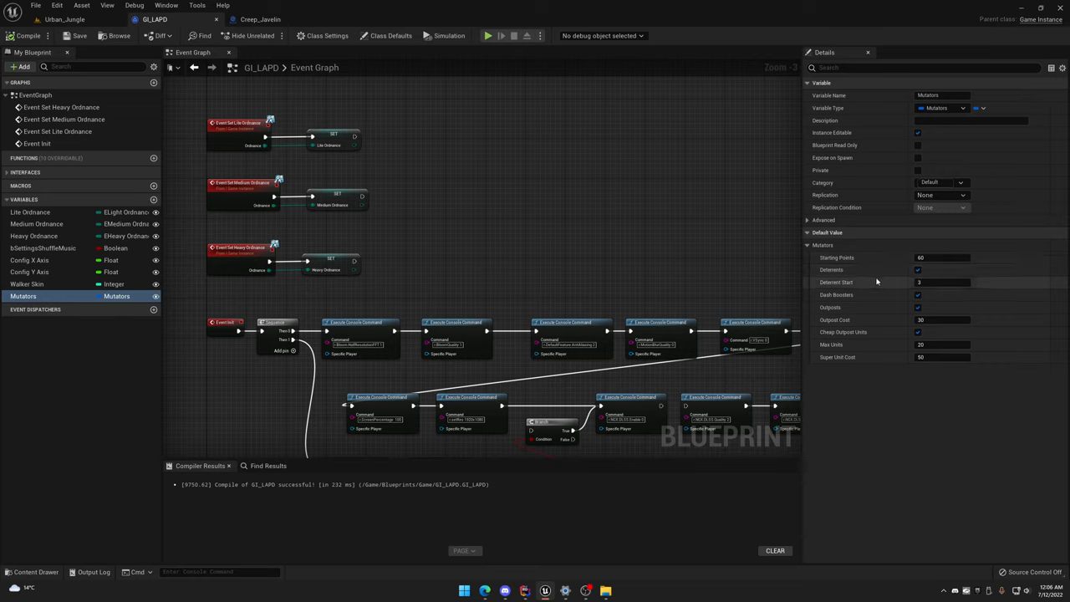
mouse_move(896, 284)
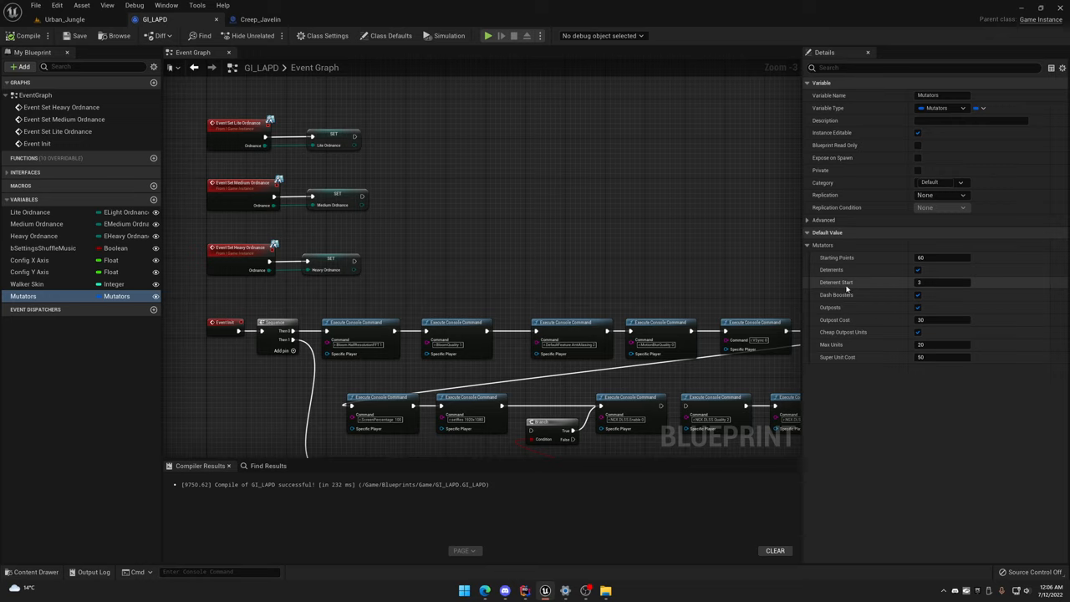
Edit GI_LAPD's Mutators defaults, setting Starting Points to 100
left_click(943, 281)
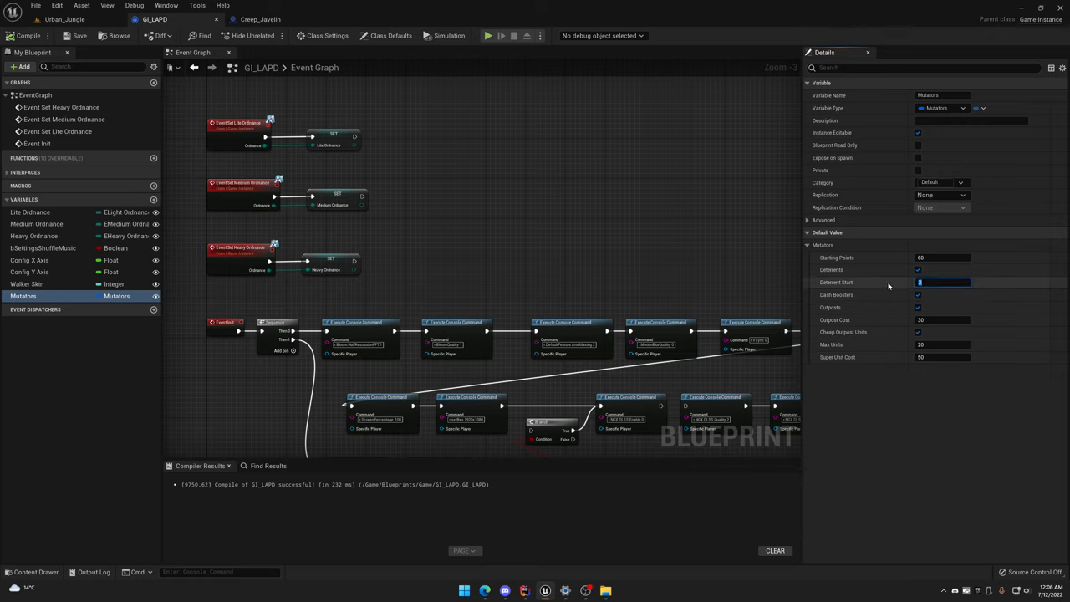
mouse_move(851, 319)
type("3")
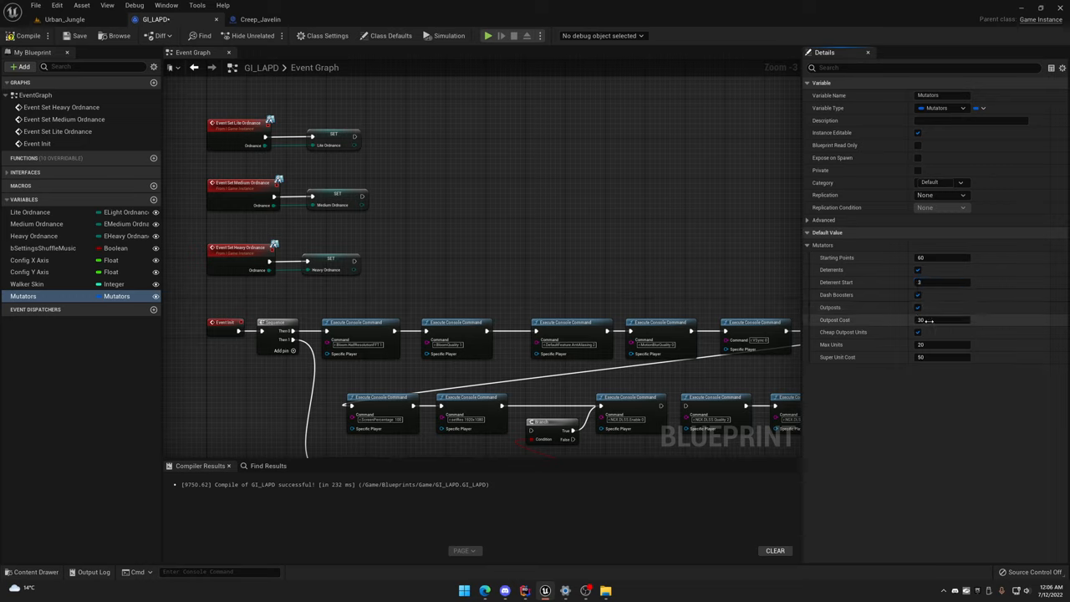
left_click(943, 321)
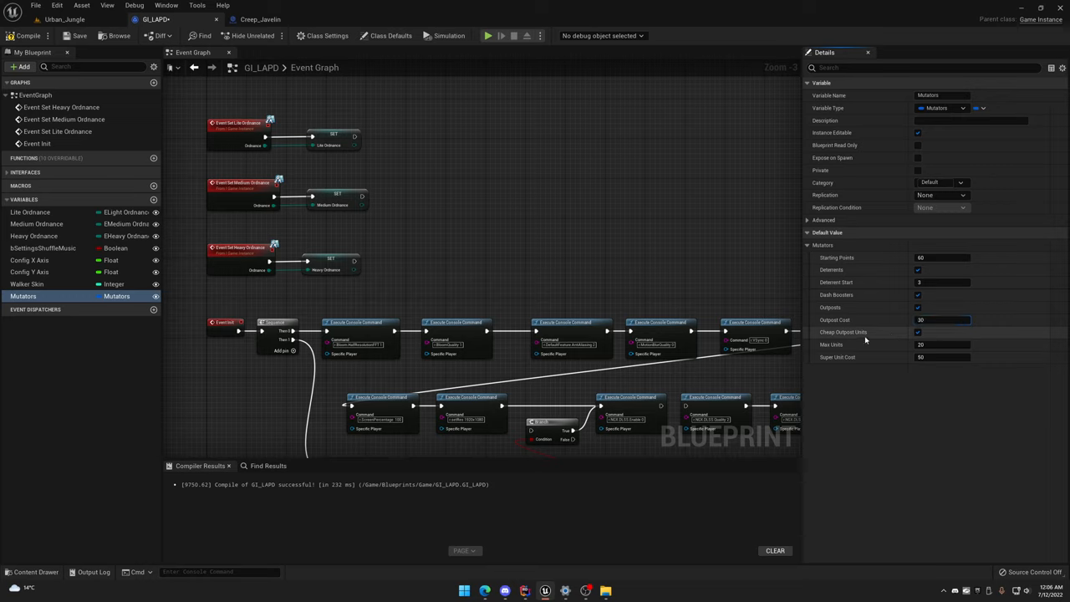
mouse_move(918, 331)
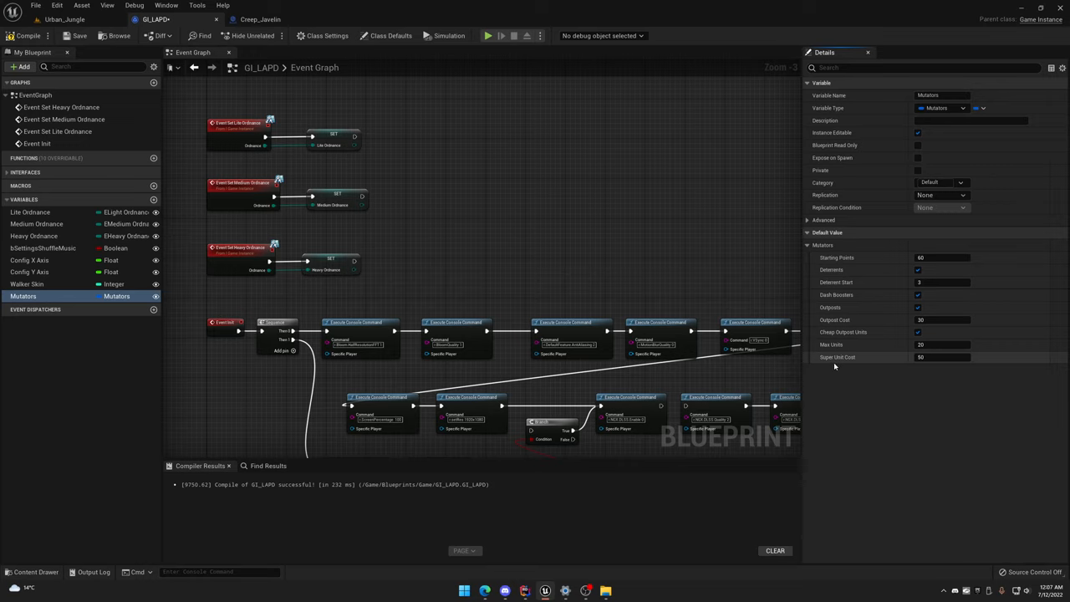
left_click(943, 358)
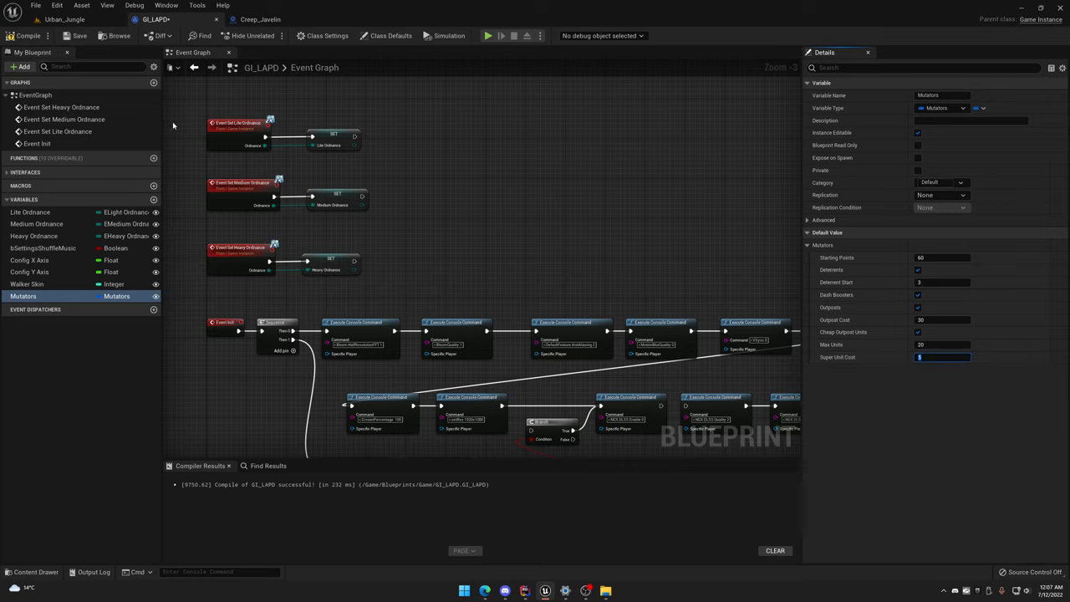
left_click(943, 257)
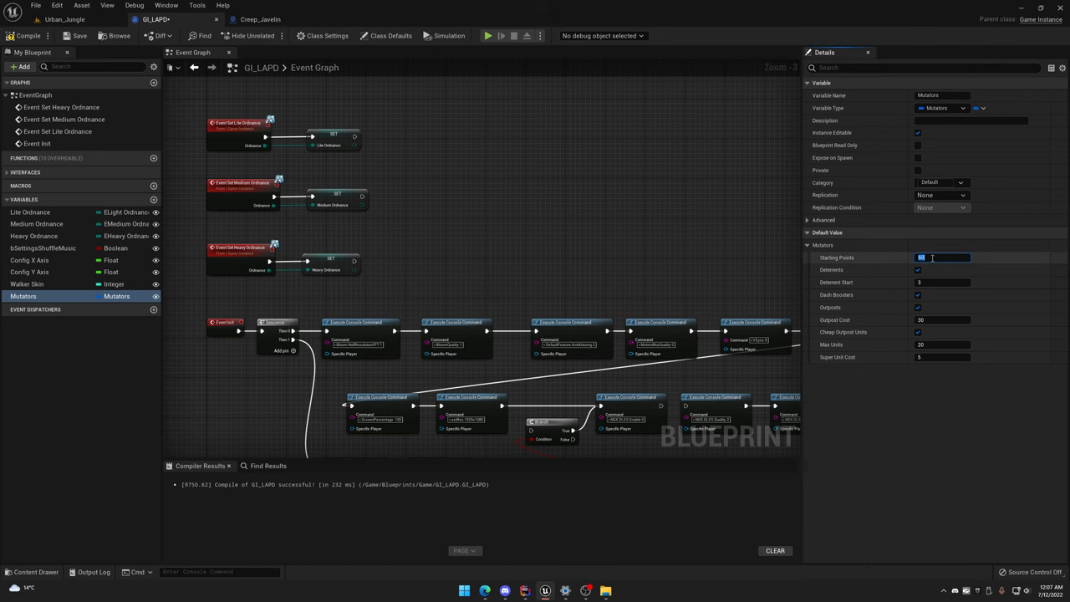
type("100")
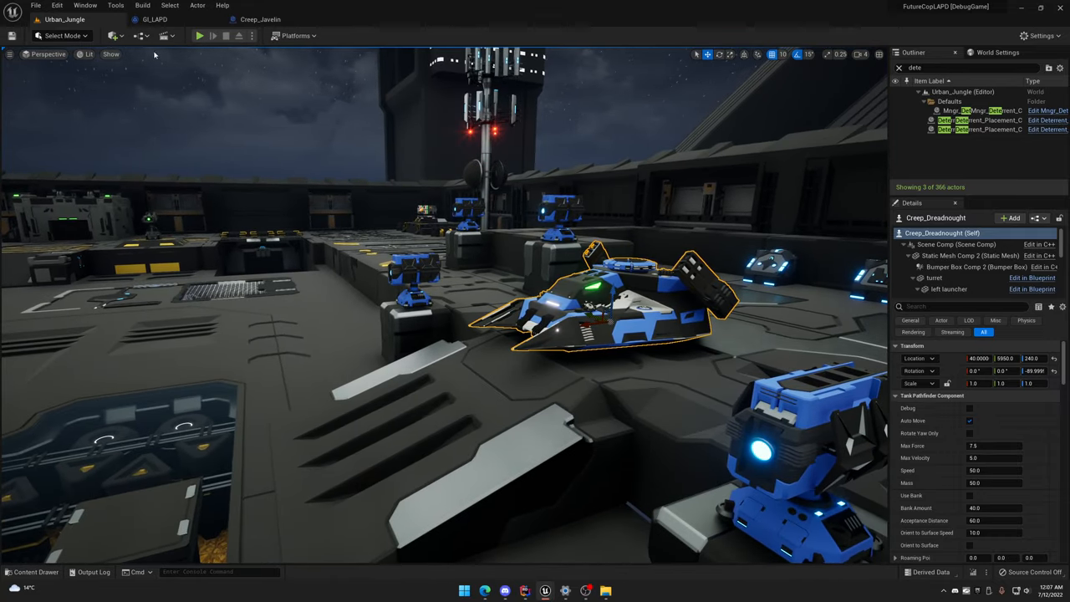
Run a play-in-editor session of the jungle level with the HUD and radar active
left_click(199, 35)
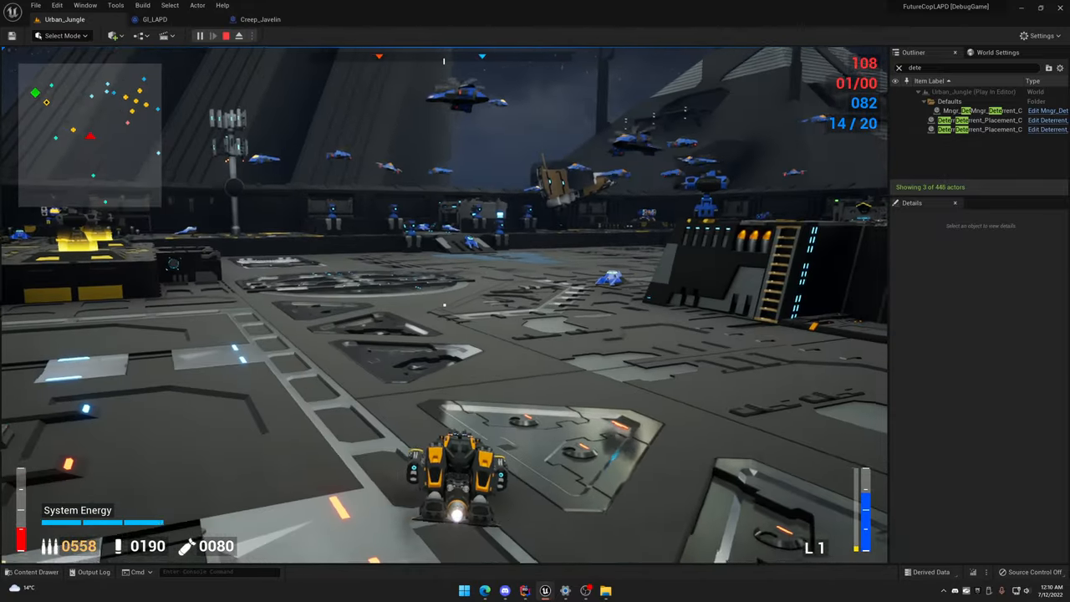
Stop the play session and search the audio content folders for 'laser'
left_click(226, 35)
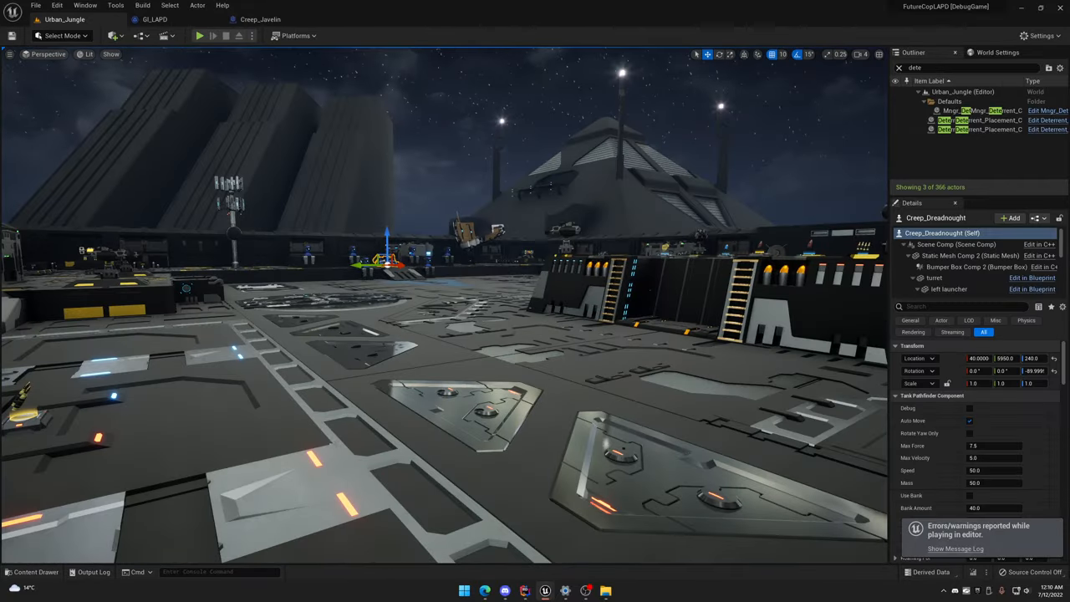
left_click(36, 571)
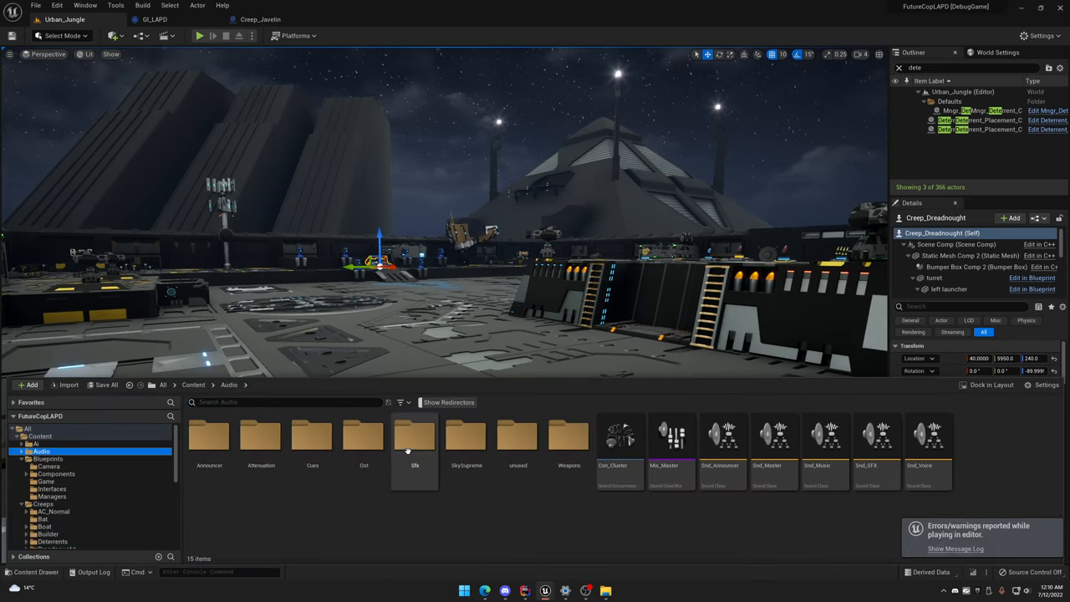
double_click(414, 435)
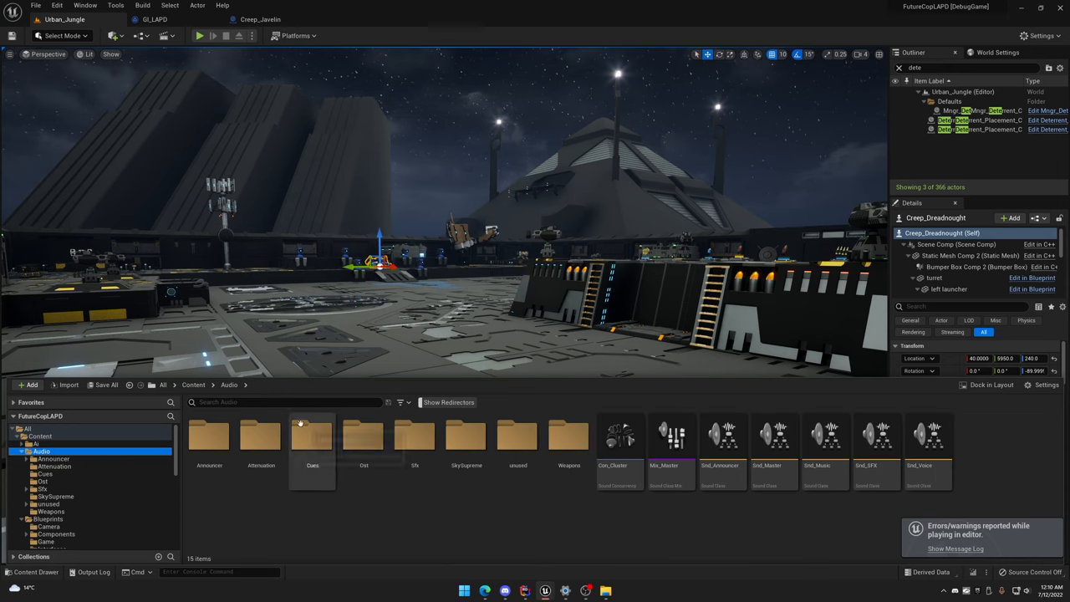
left_click(284, 401)
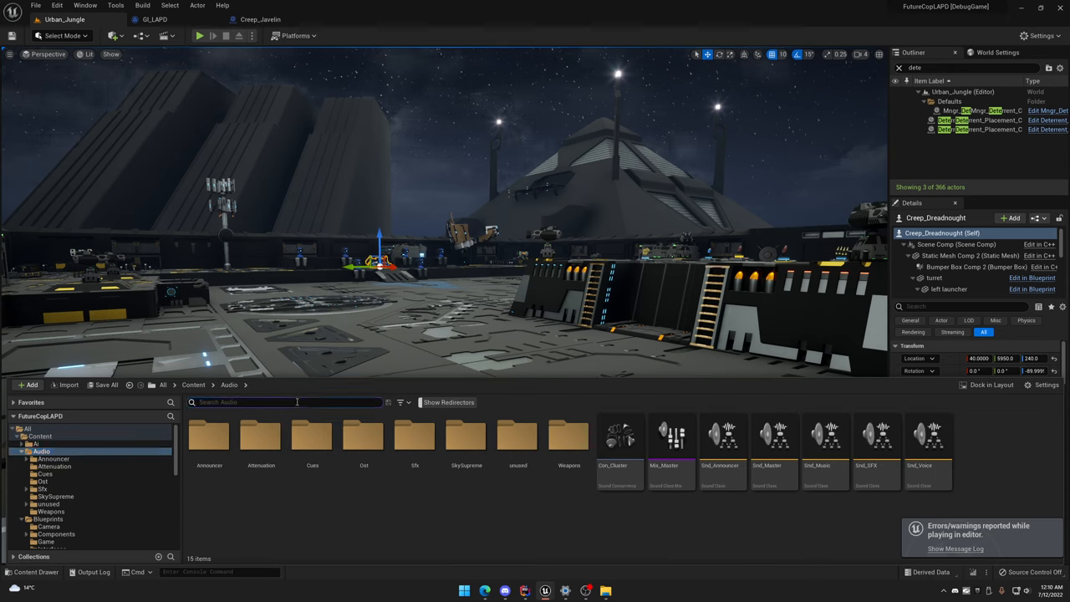
type("laser")
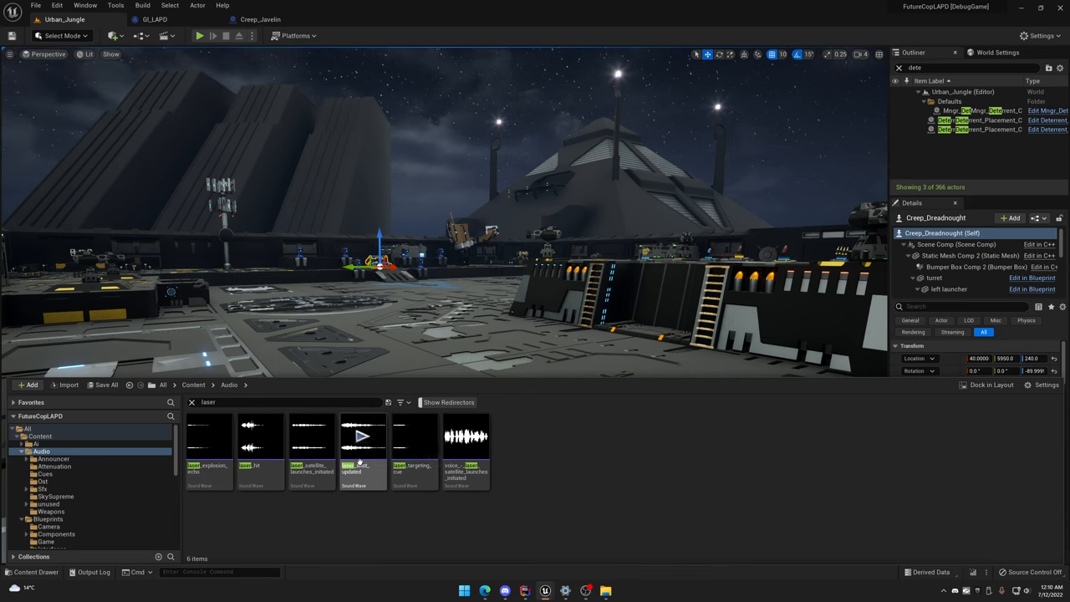
Assign a Sound Class to the laser_shot_updated sound wave
double_click(361, 435)
type("snd")
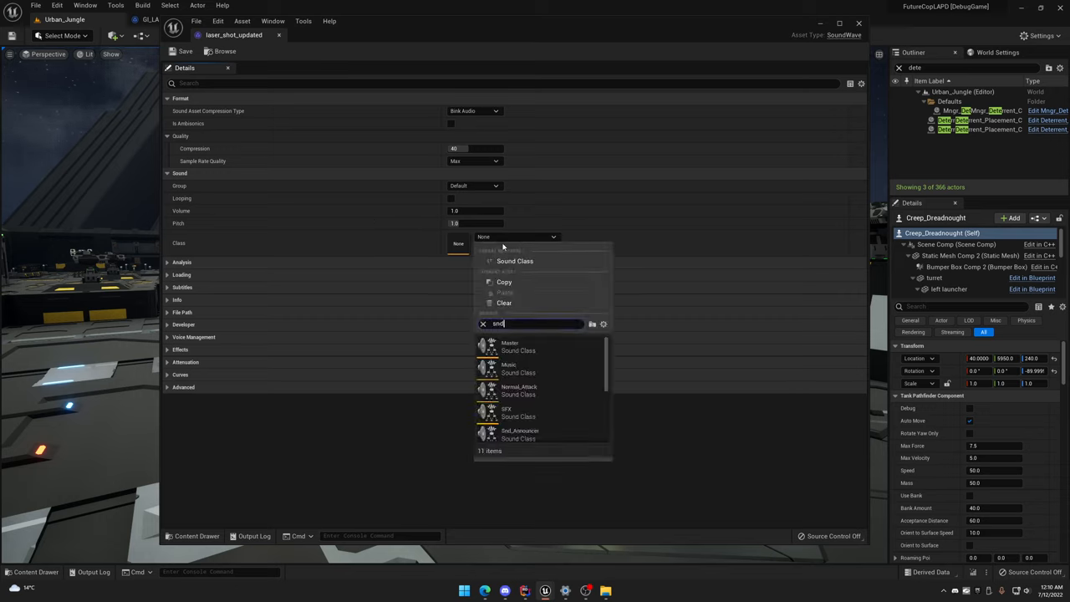
left_click(519, 411)
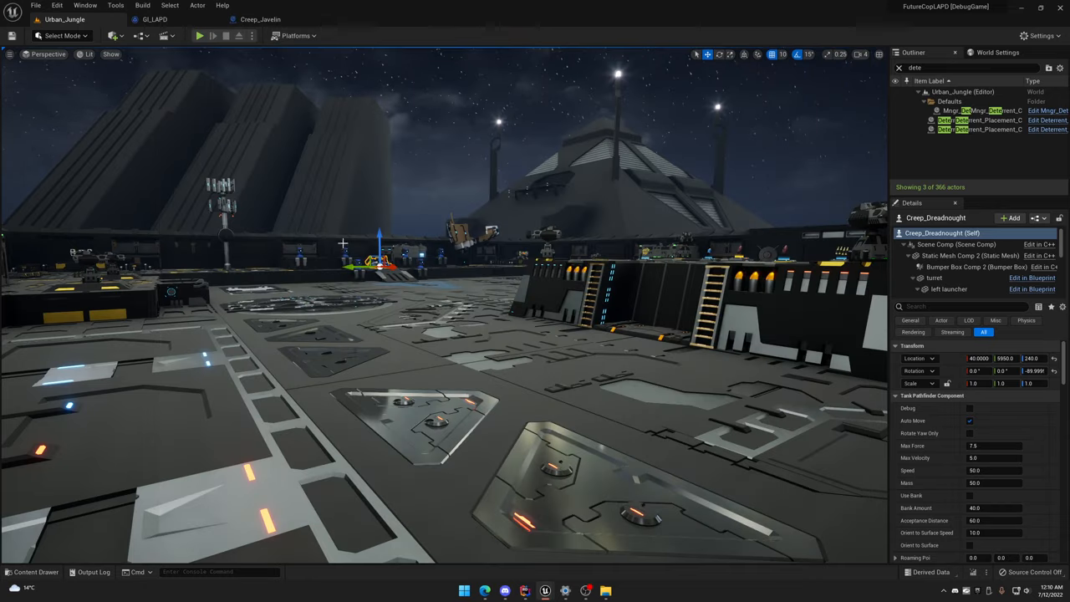
Play the level again and browse the pause menu's Gameplay, Audio and Graphics settings pages
left_click(199, 35)
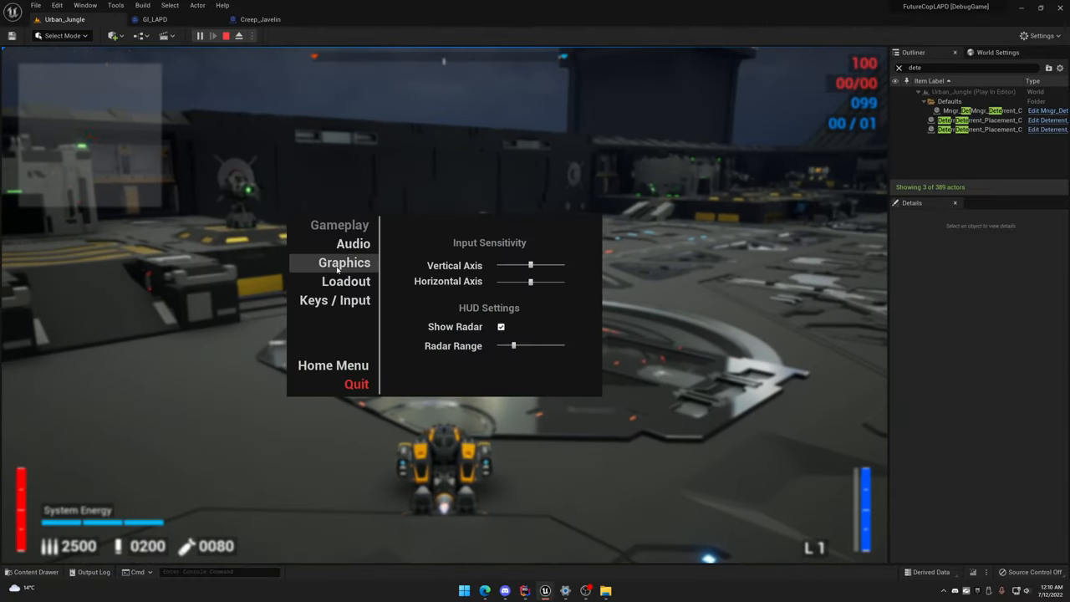
left_click(352, 244)
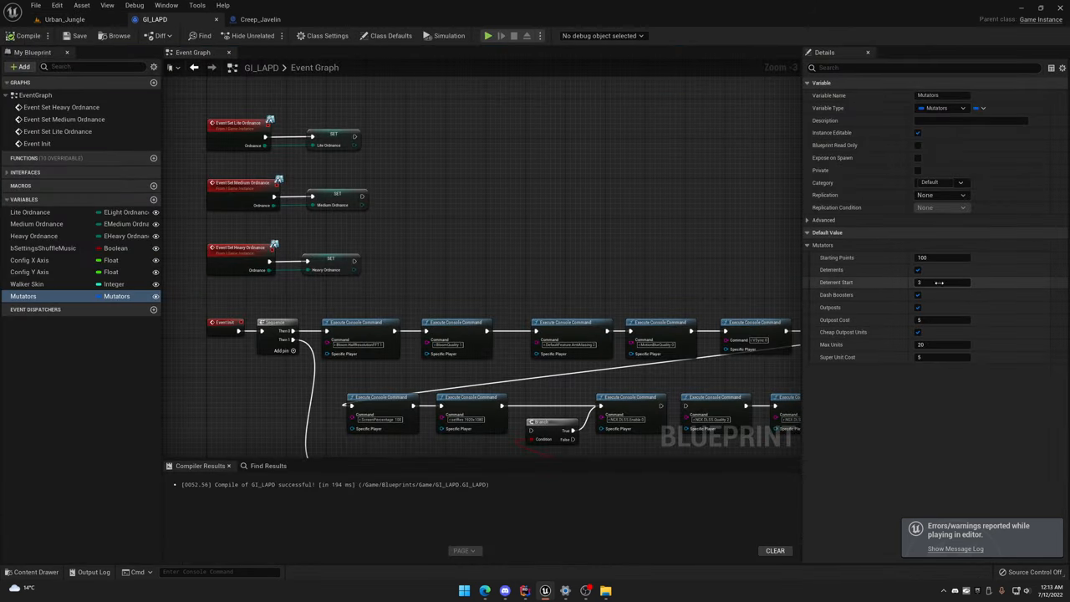
mouse_move(81, 35)
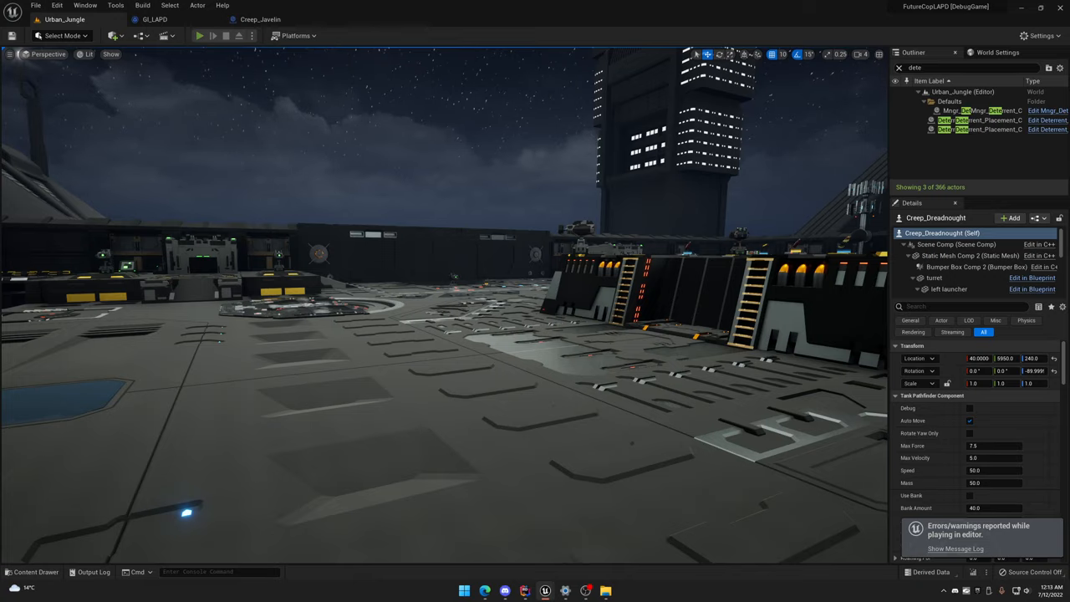
Start a new play session showing the scoreboard with 100 starting points per team
left_click(199, 35)
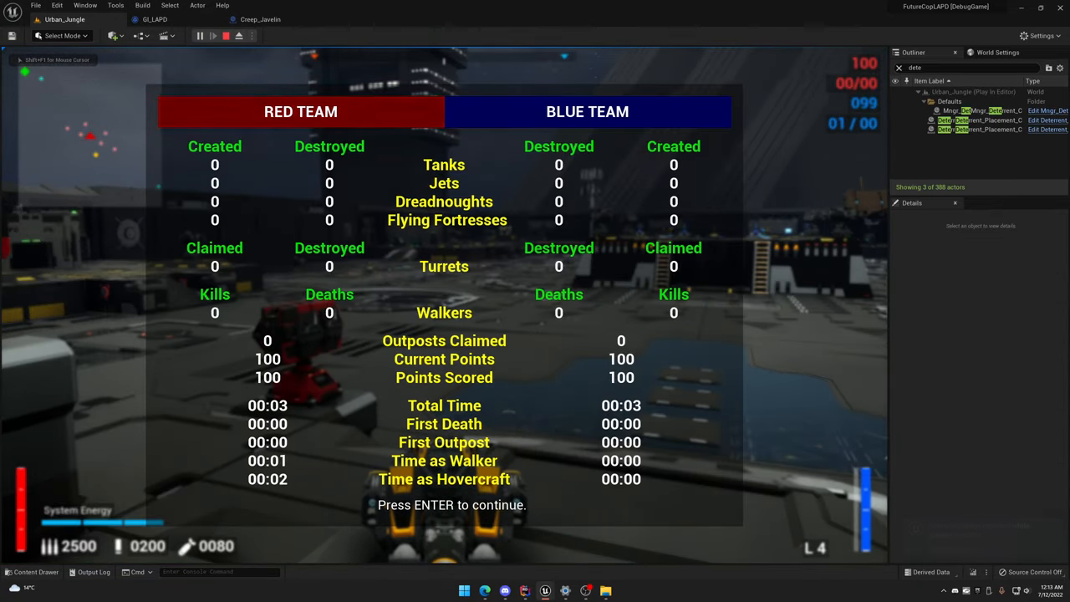
Continue past the match scoreboard into gameplay with the Gameplay settings menu shown
key("enter")
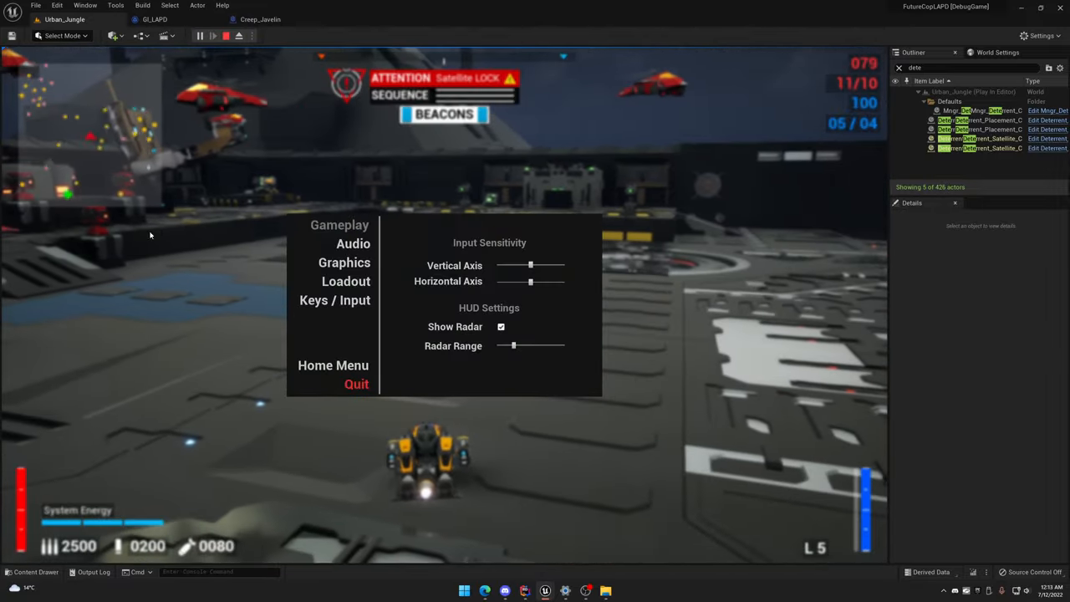
Close the pause menu and resume the tower-defense match
left_click(353, 244)
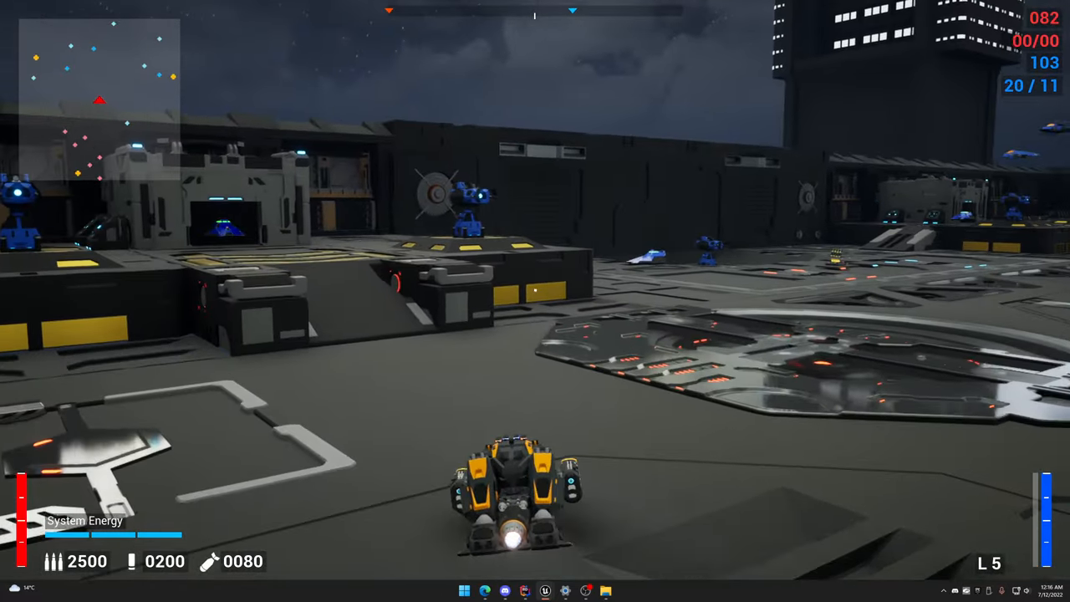
Quit the game session via the pause menu's Quit prompt and return to the level editor
key("Escape")
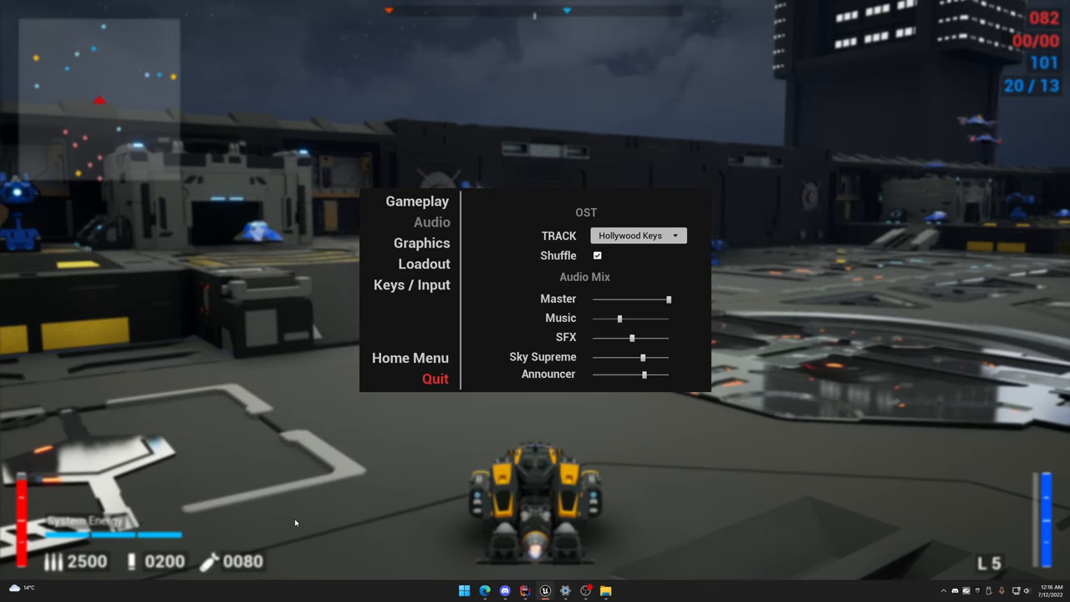
left_click(435, 378)
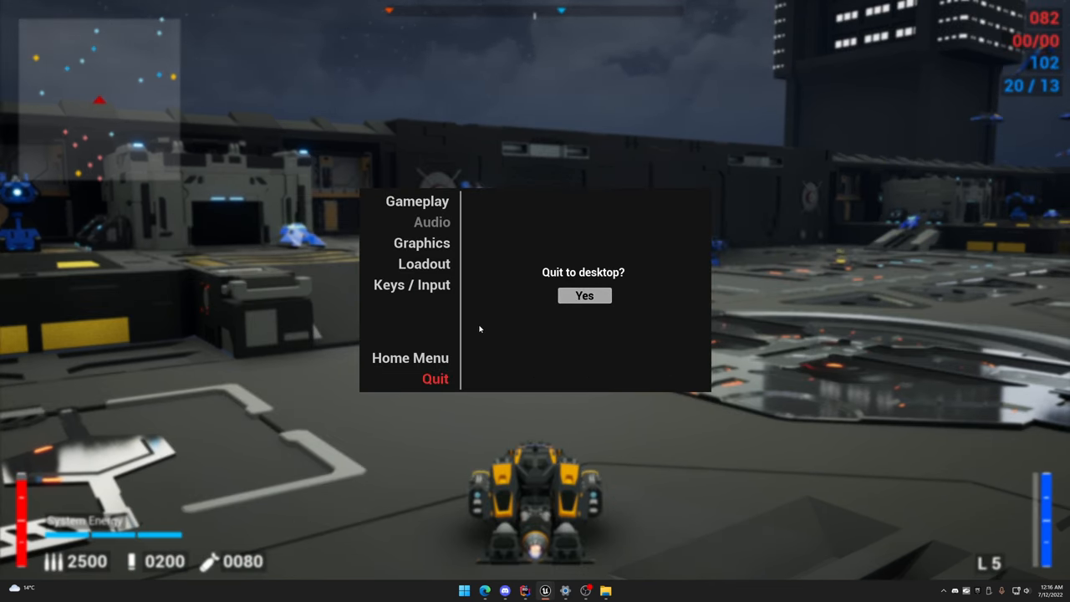
left_click(583, 295)
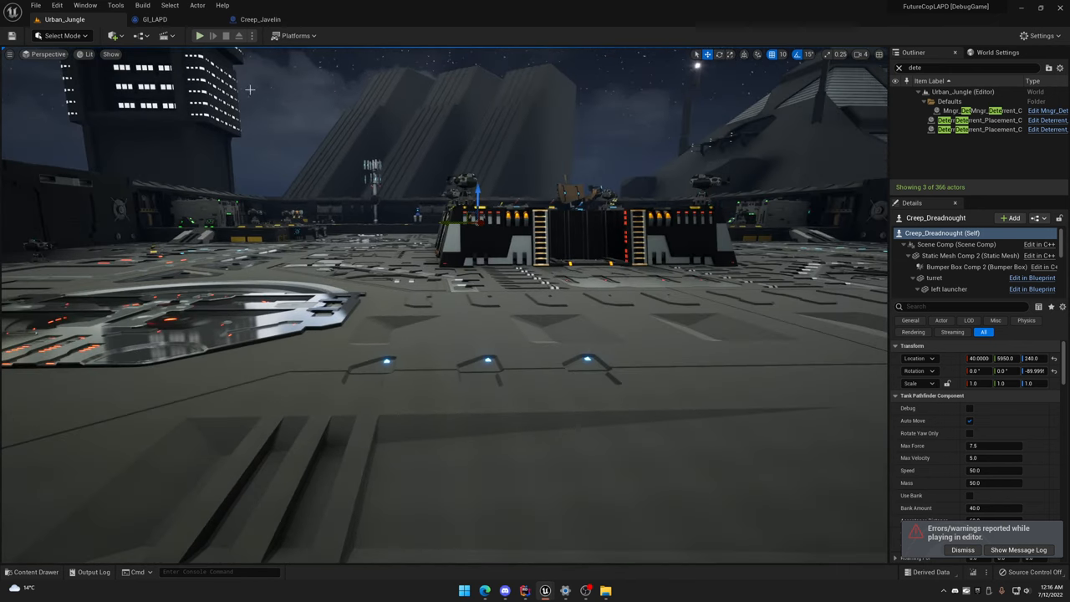
left_click(154, 20)
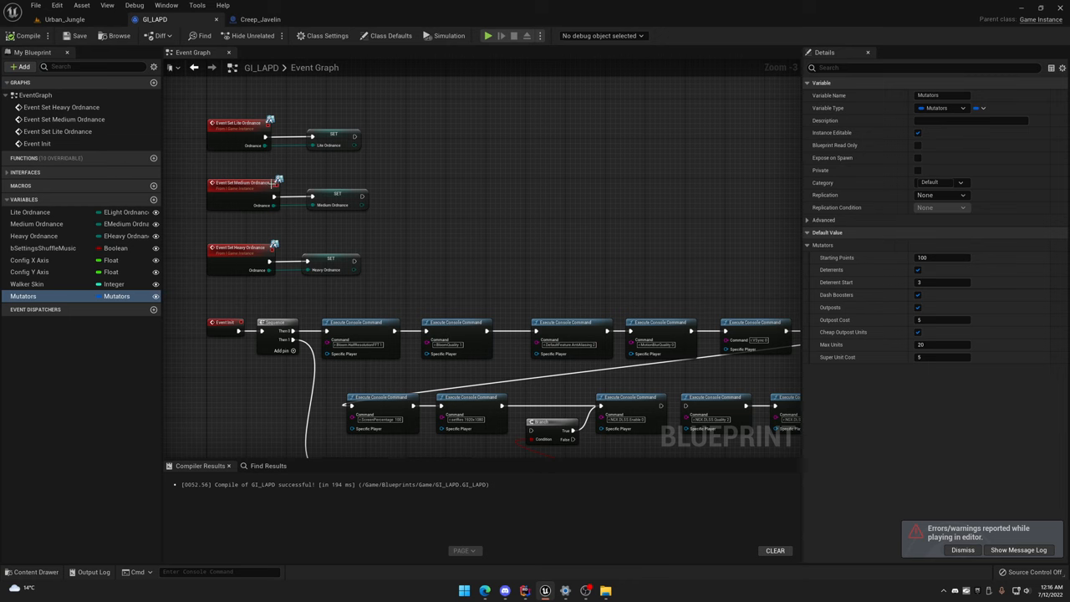
left_click(63, 20)
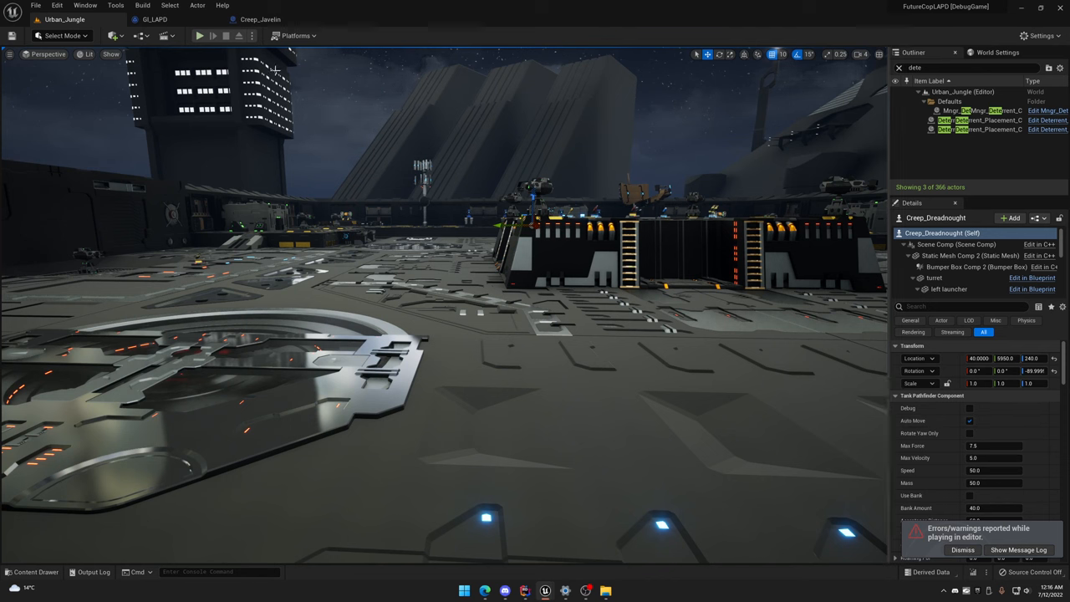
left_click(154, 20)
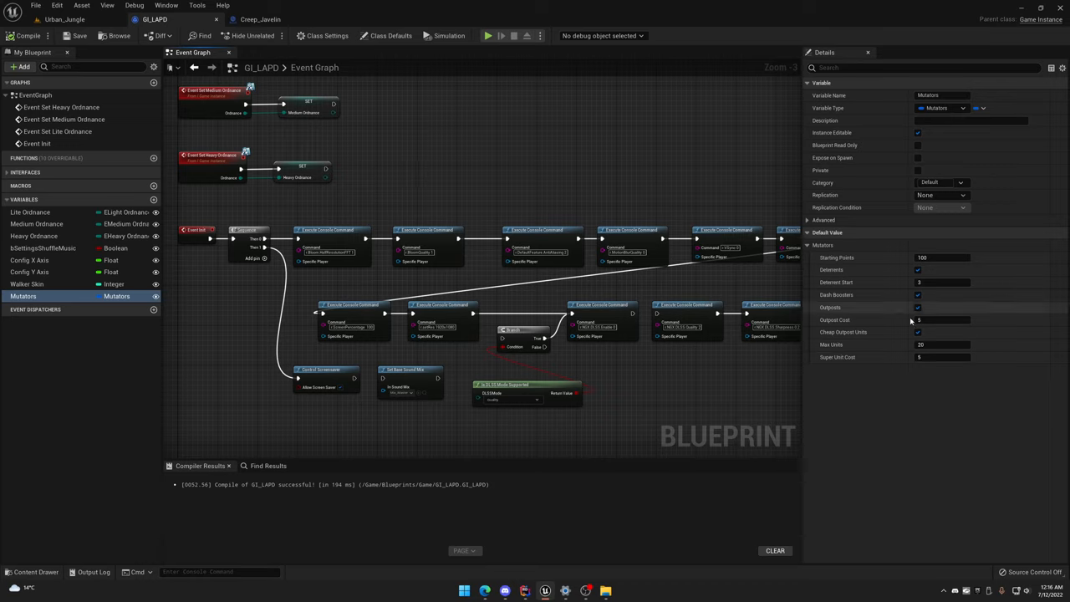
left_click(65, 18)
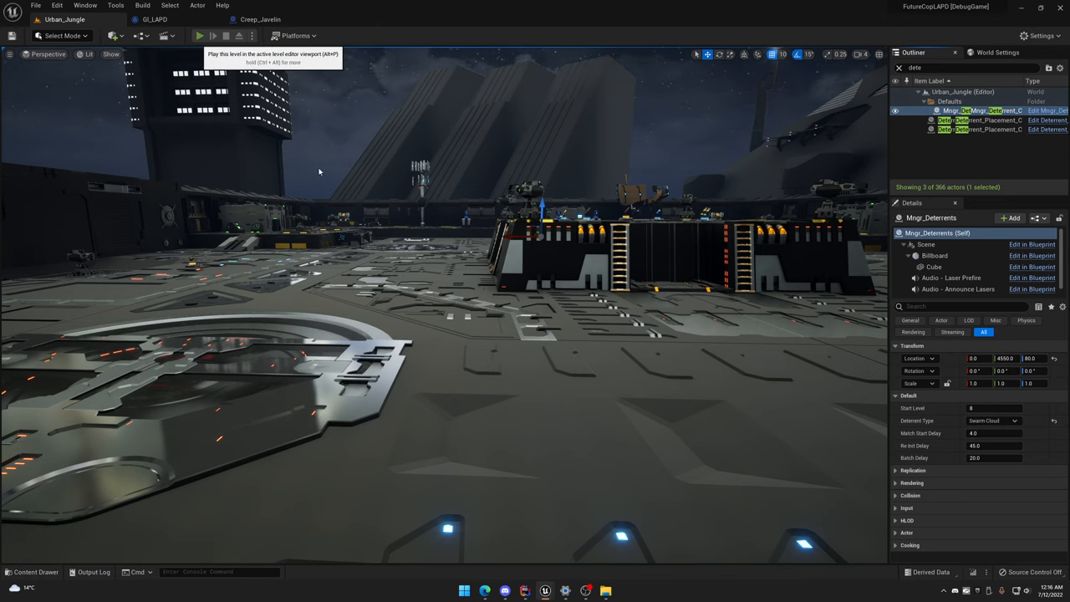
Start a Play In Editor session and dismiss the scoreboard to begin the match
left_click(199, 35)
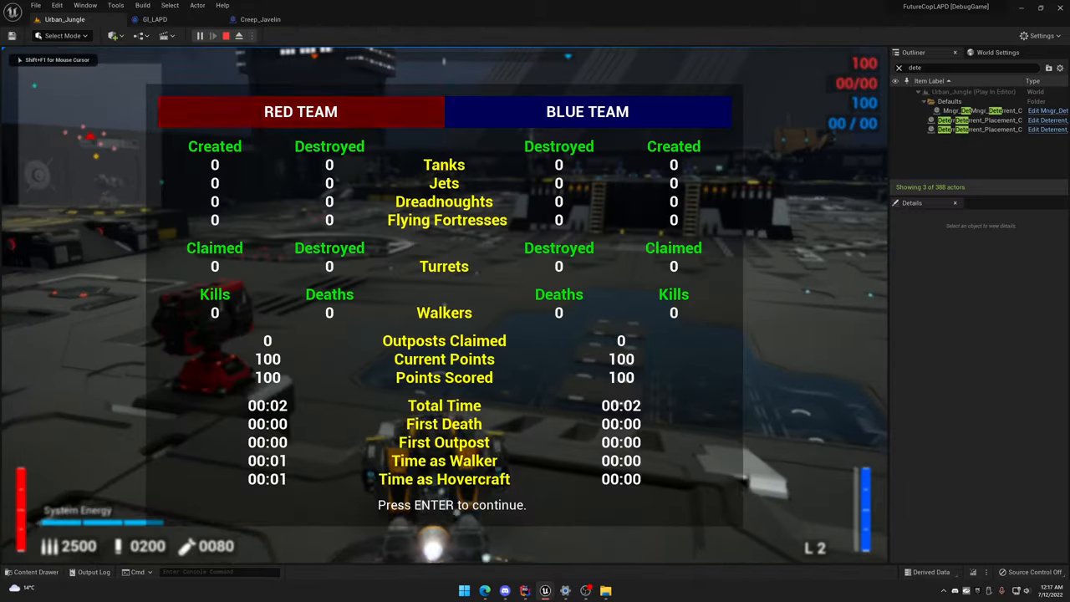
key("enter")
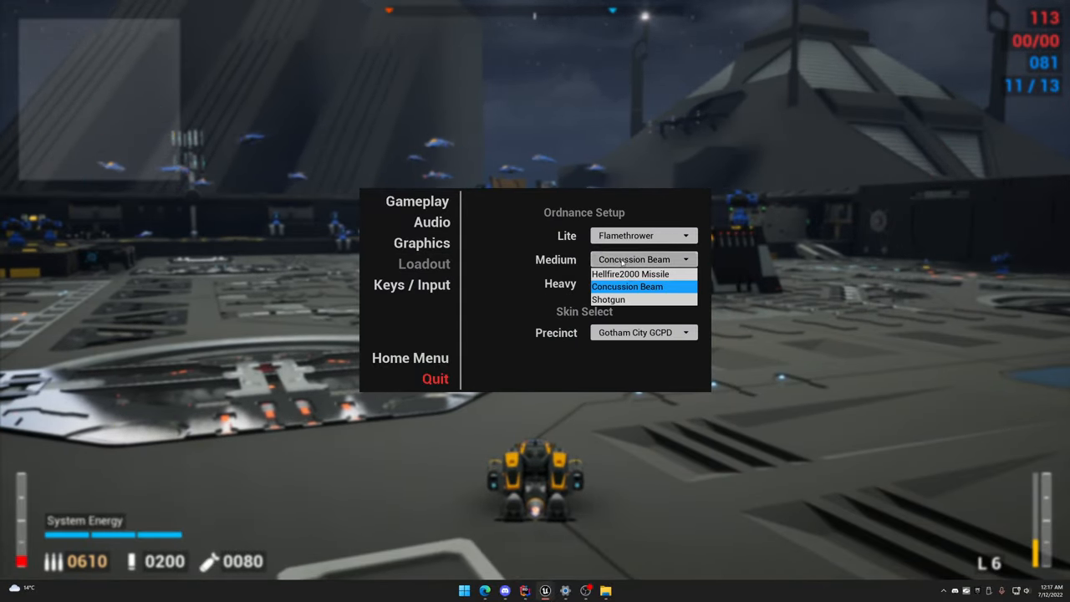
Keep Concussion Beam as medium, equip Shockwave Generator as heavy, and resume the match
left_click(643, 284)
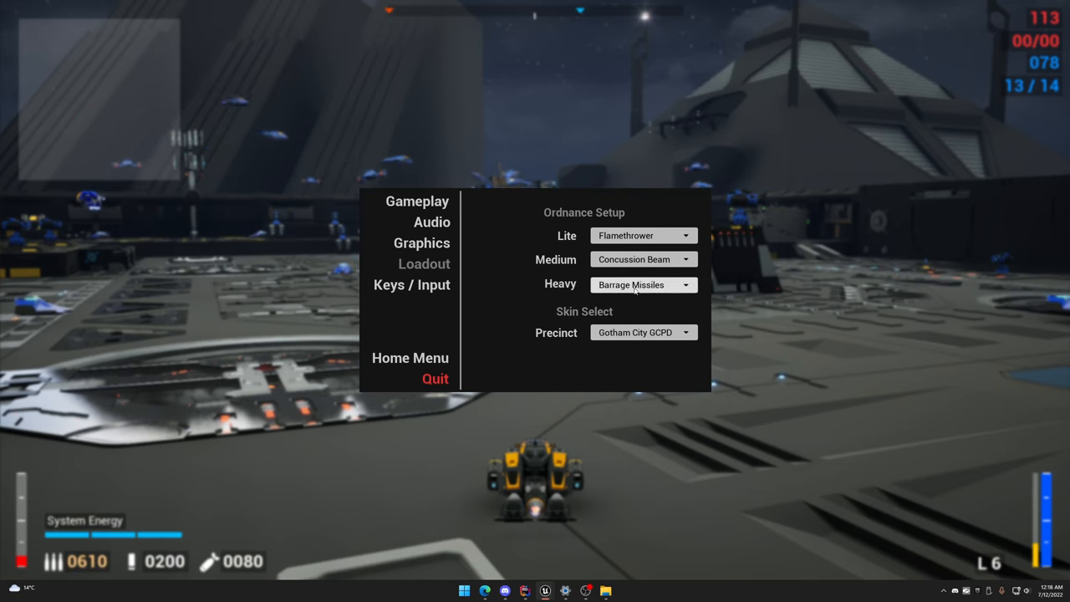
left_click(644, 285)
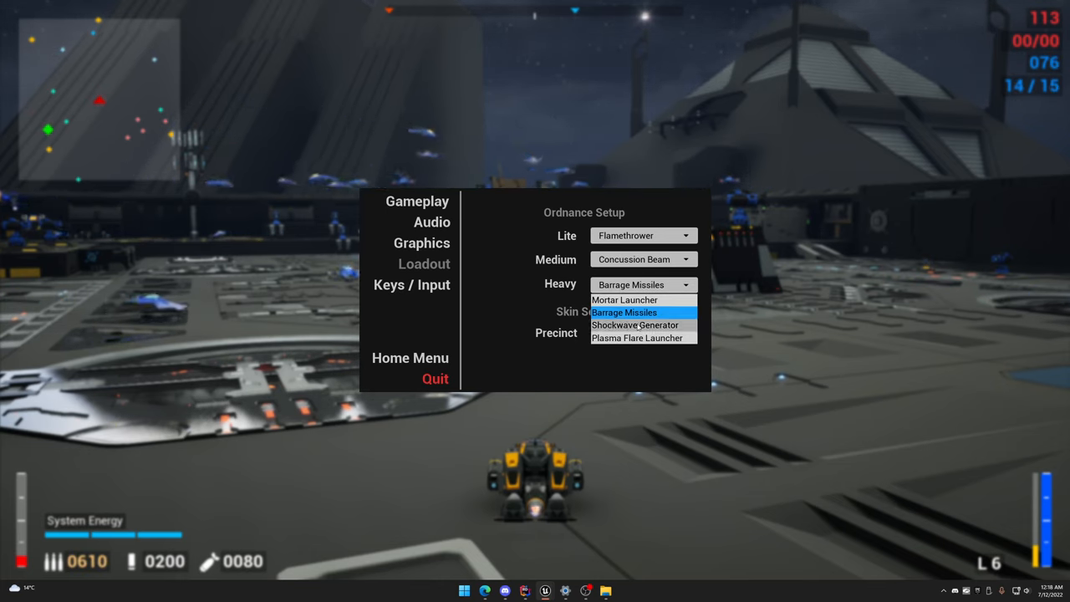
left_click(635, 325)
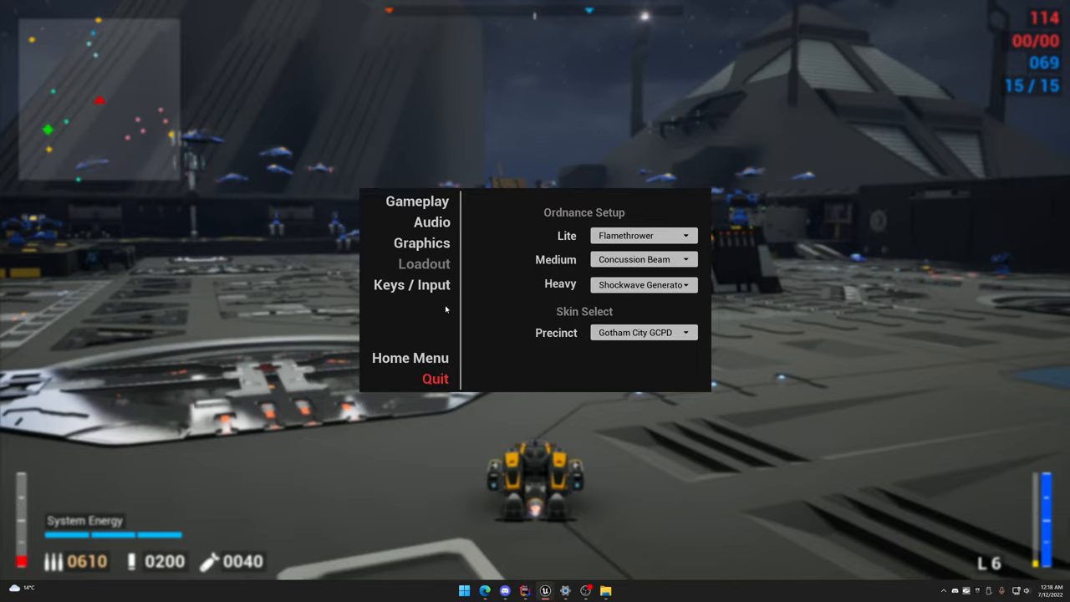
left_click(421, 242)
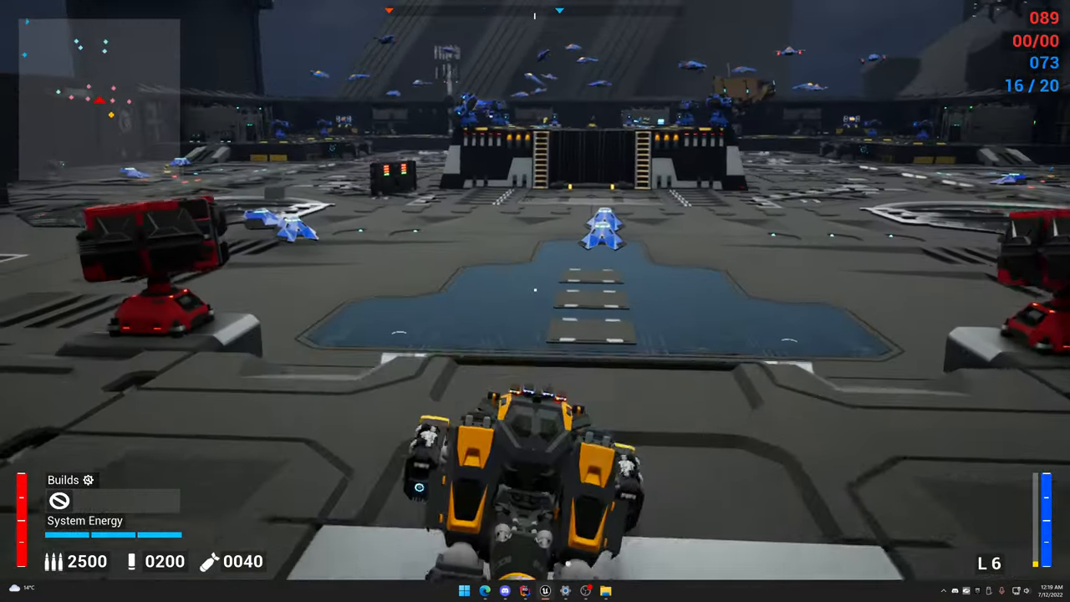
mouse_move(535, 301)
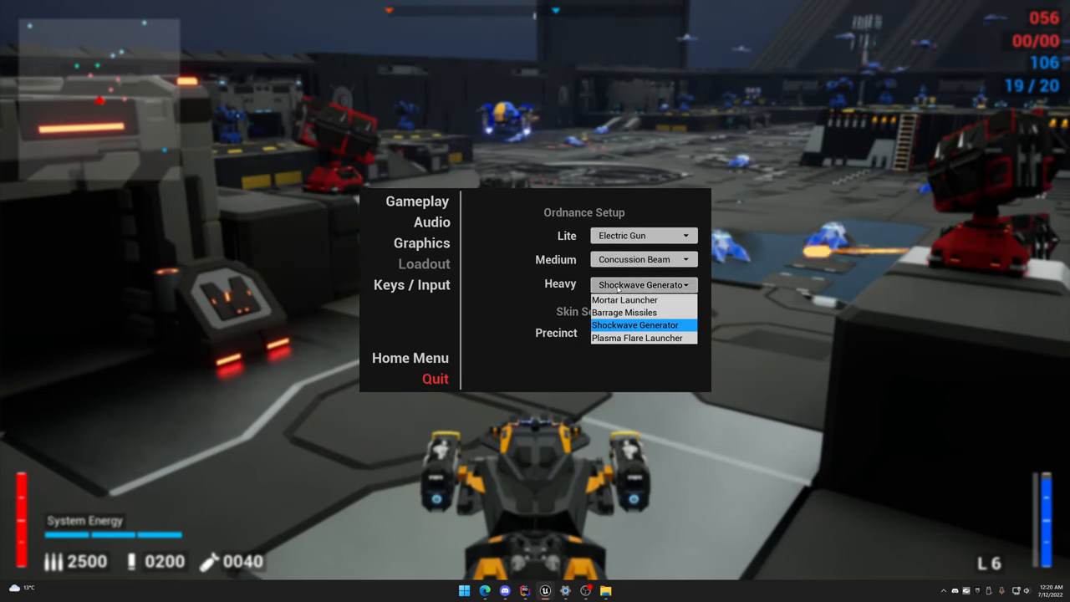
Confirm Shockwave Generator as heavy, resume play and fire the Electric Gun at the enemy tower
left_click(635, 324)
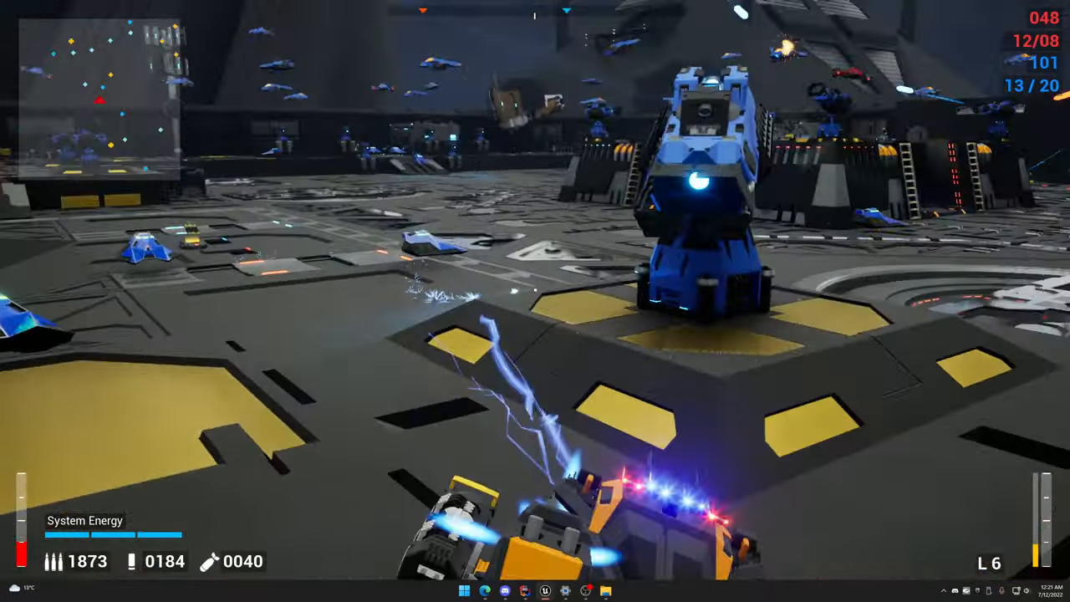
left_click(535, 335)
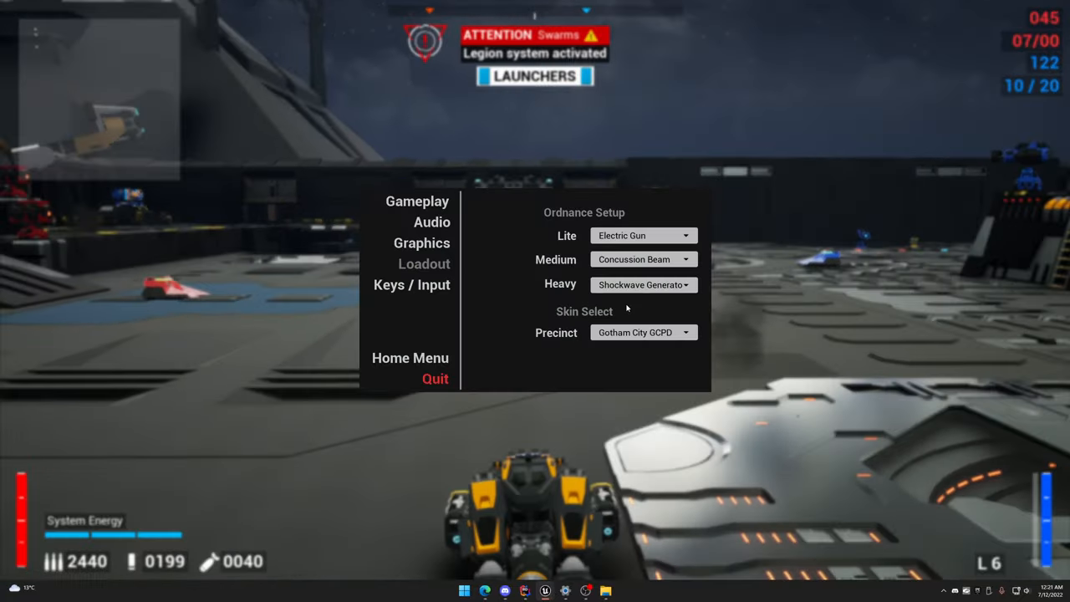
left_click(431, 220)
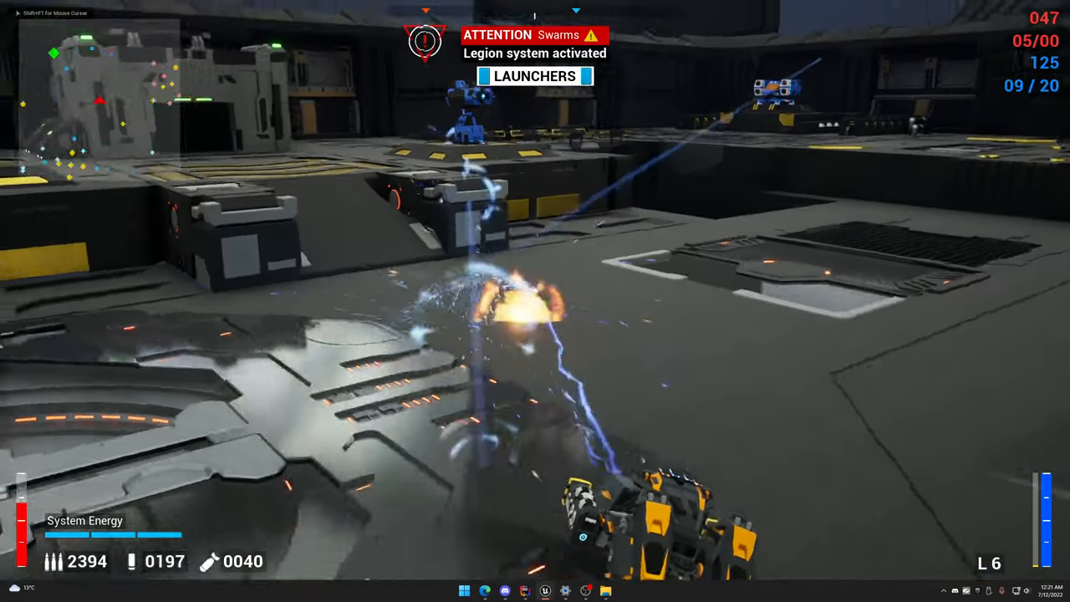
key("Escape")
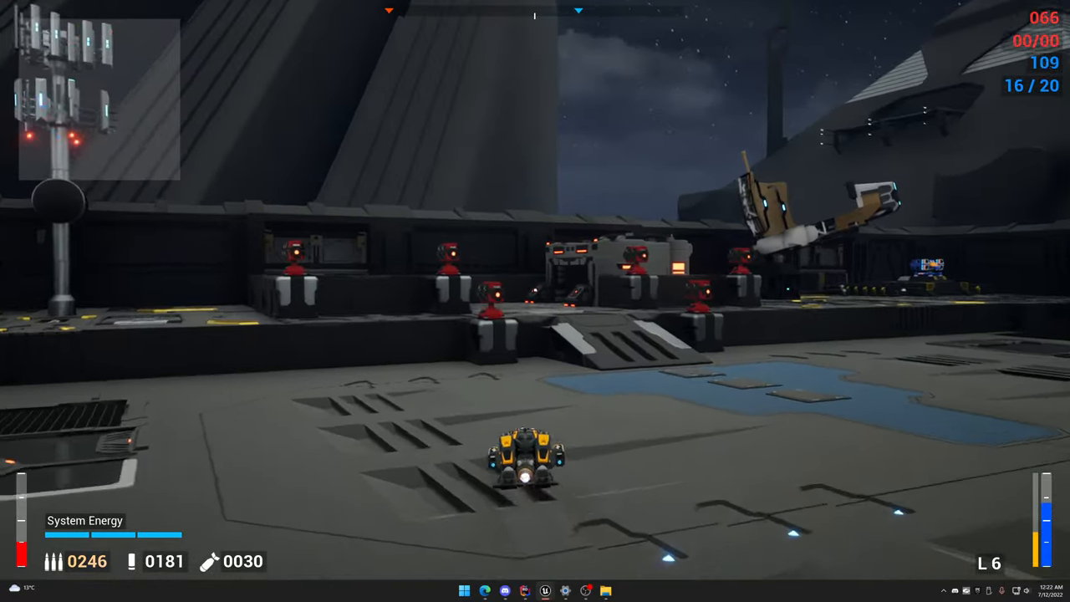
End the play session and return to the Urban_Jungle level editor
key("Escape")
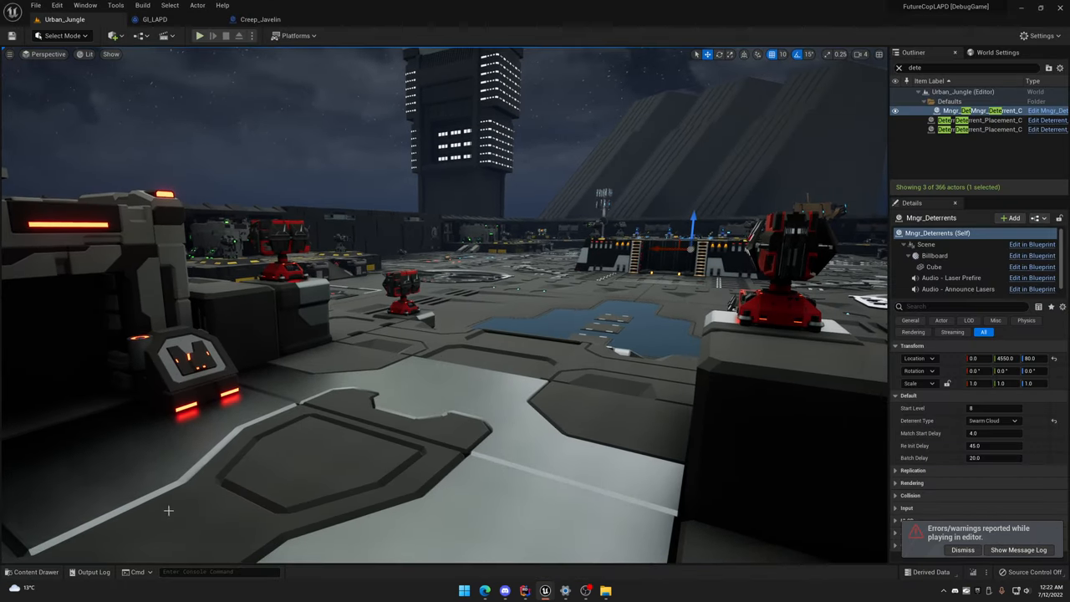
Browse the Content Drawer to Maps > Home_Screen and load the Home_Screen level
left_click(37, 572)
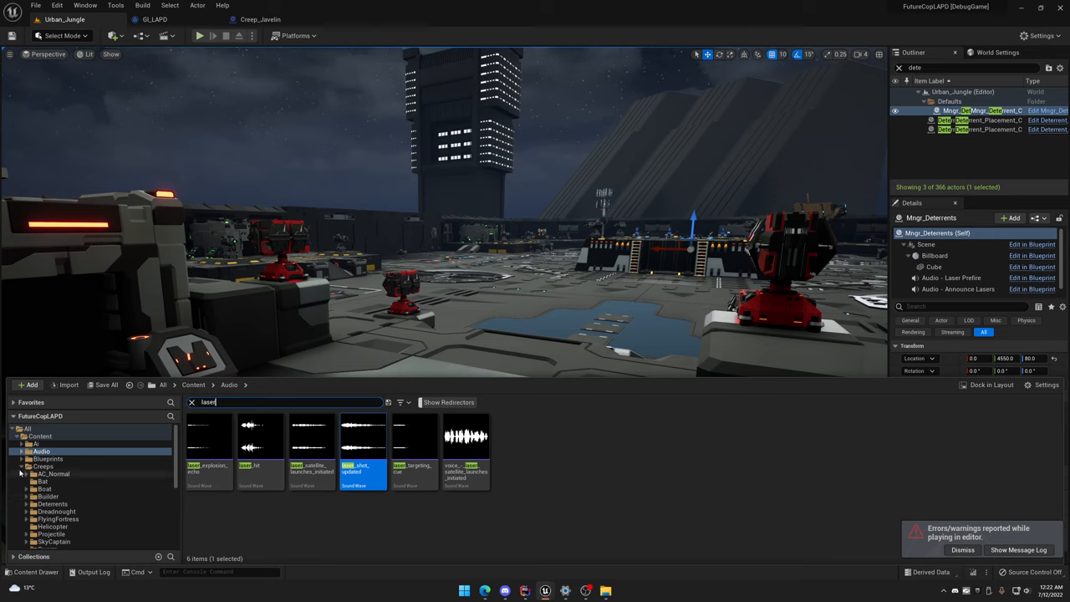
left_click(40, 451)
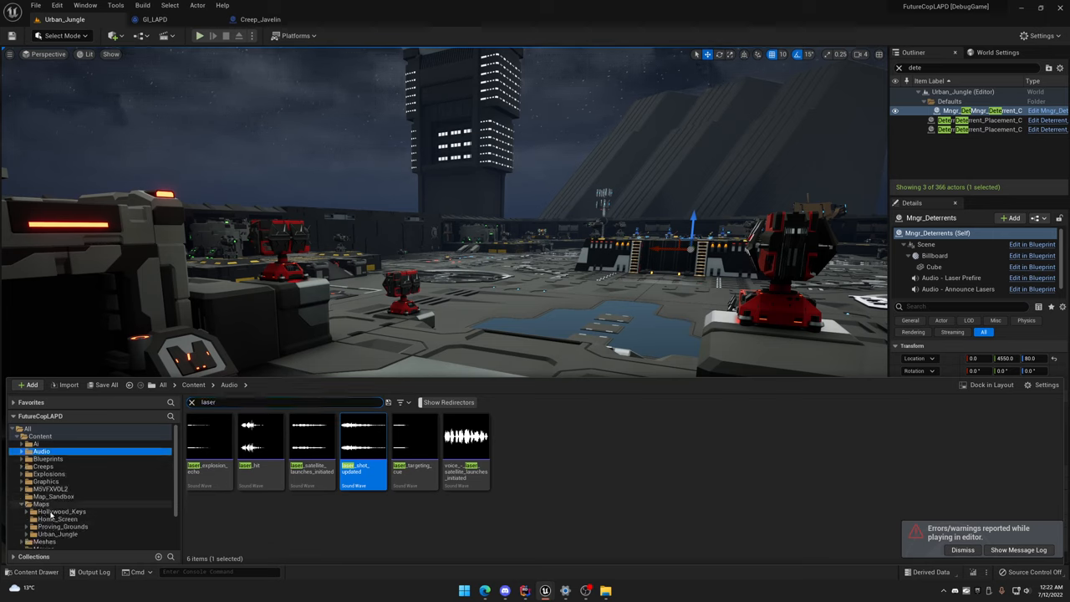
left_click(56, 518)
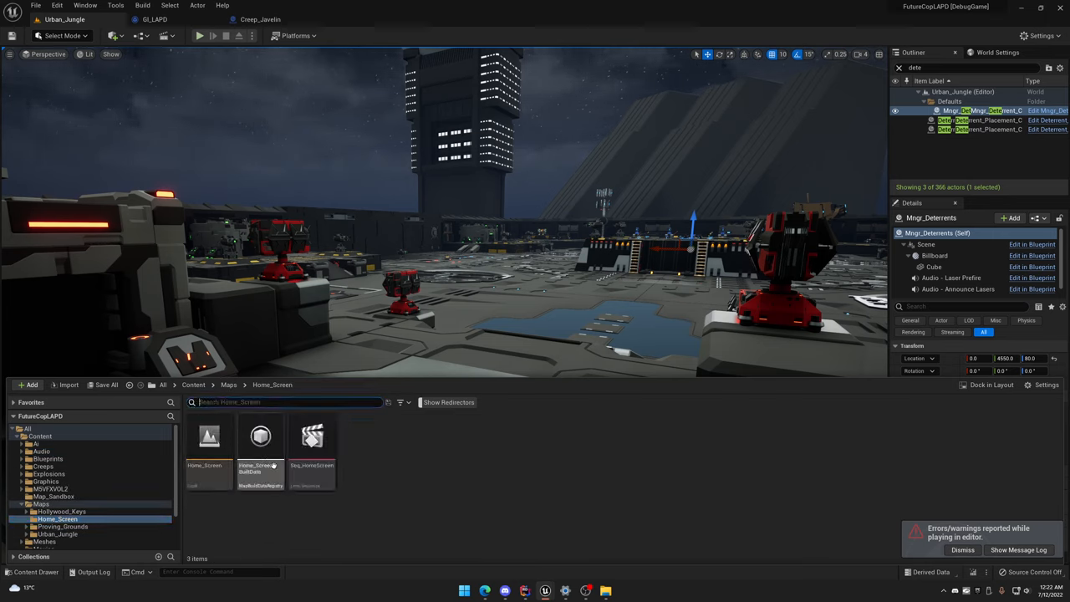
double_click(209, 436)
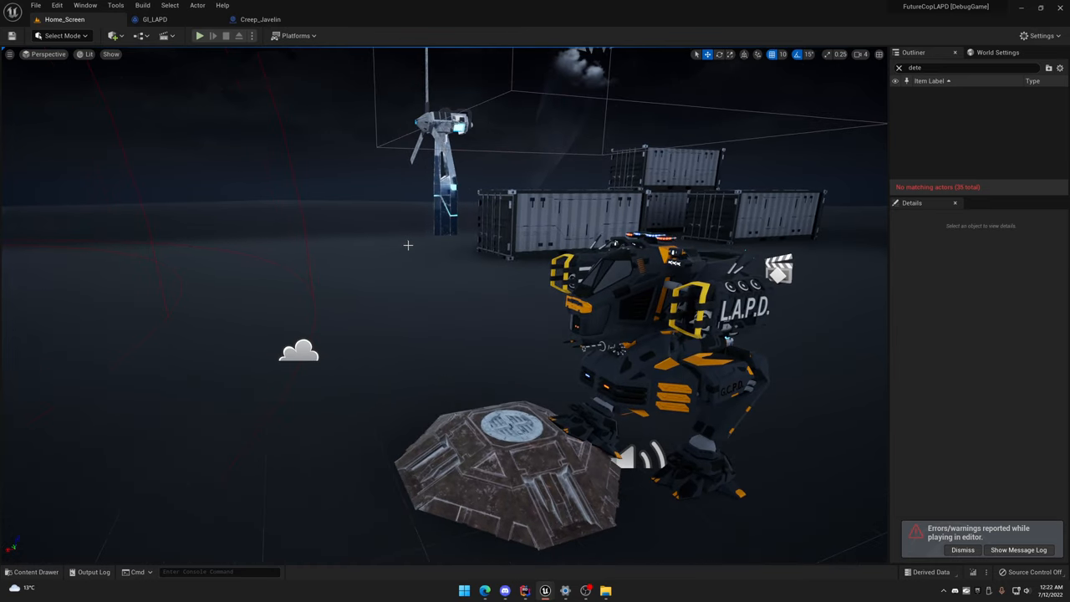
Play the home screen, show the Mutators options from the gear beside START, then close them
left_click(199, 35)
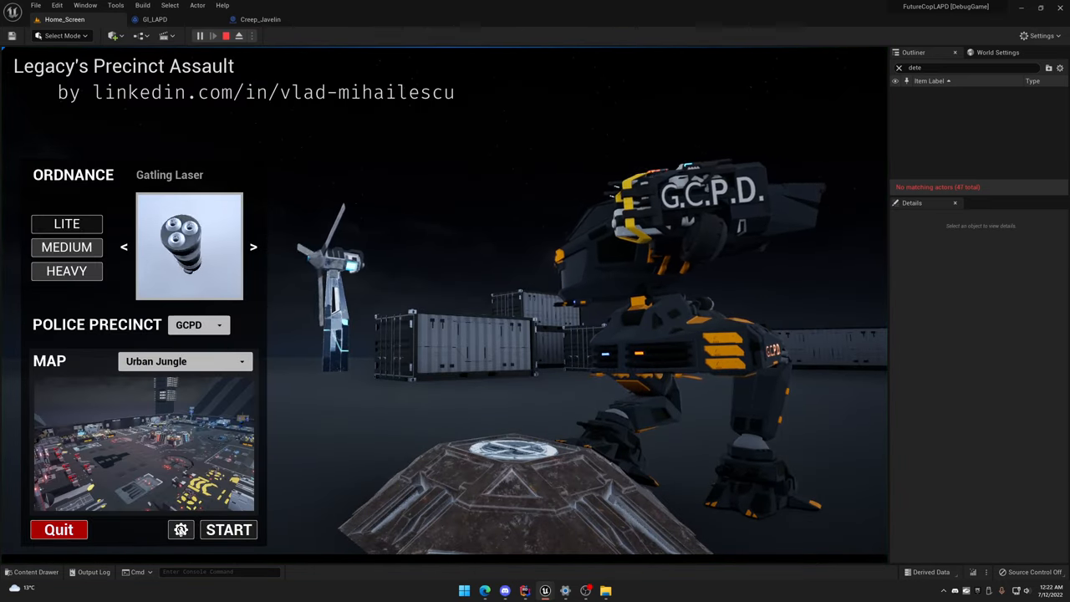
left_click(181, 528)
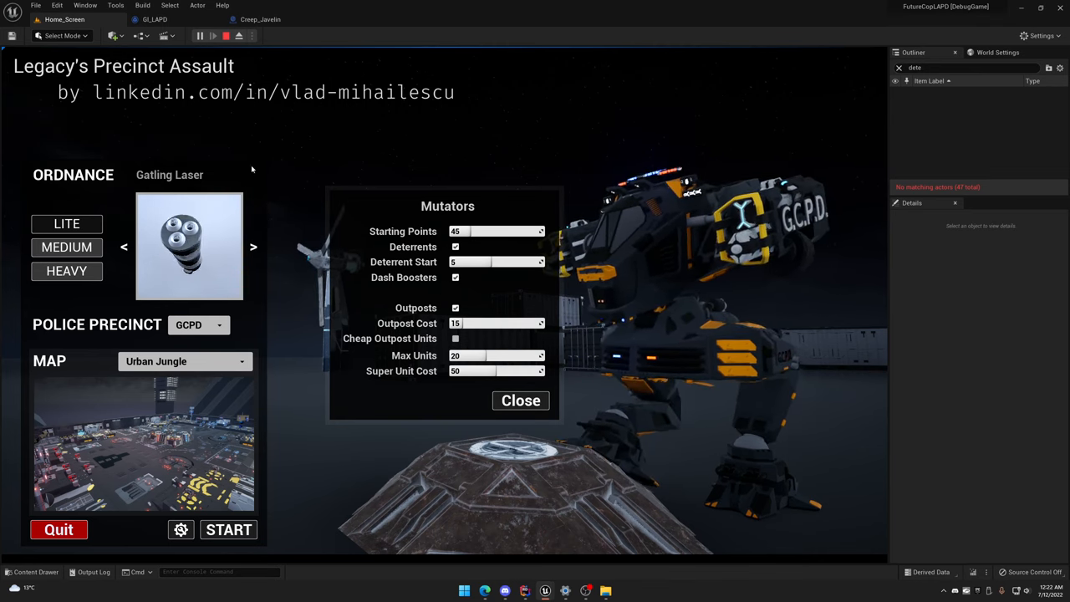
left_click(520, 402)
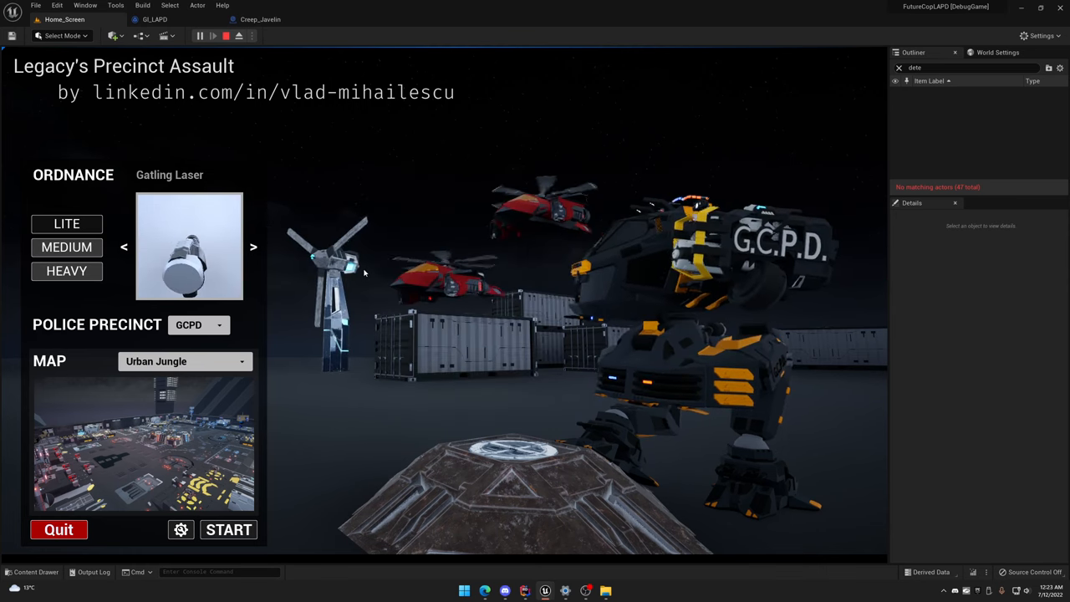